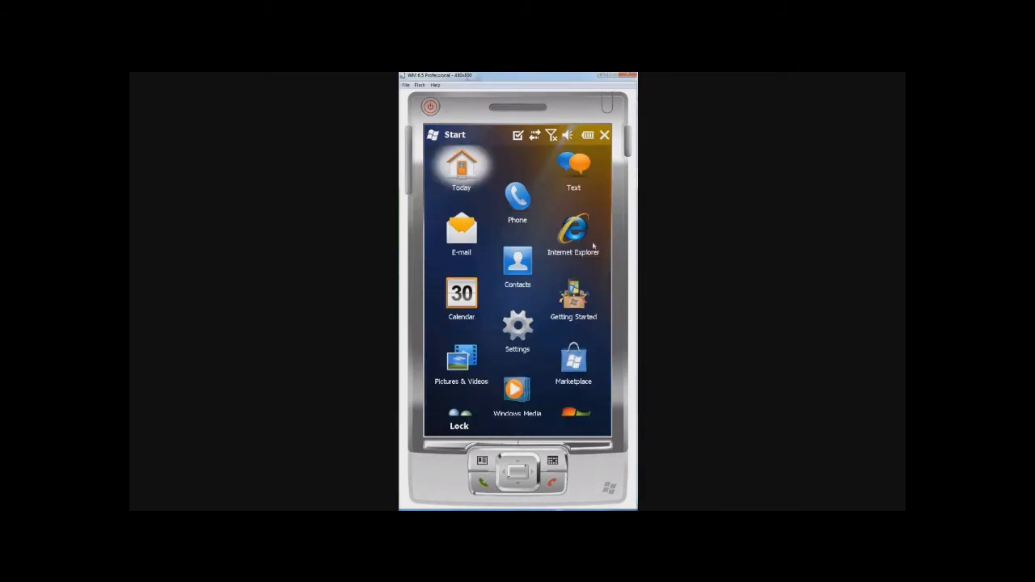
Download ploze.cab from ploze.com in Internet Explorer and install Ploze on the device
click(573, 234)
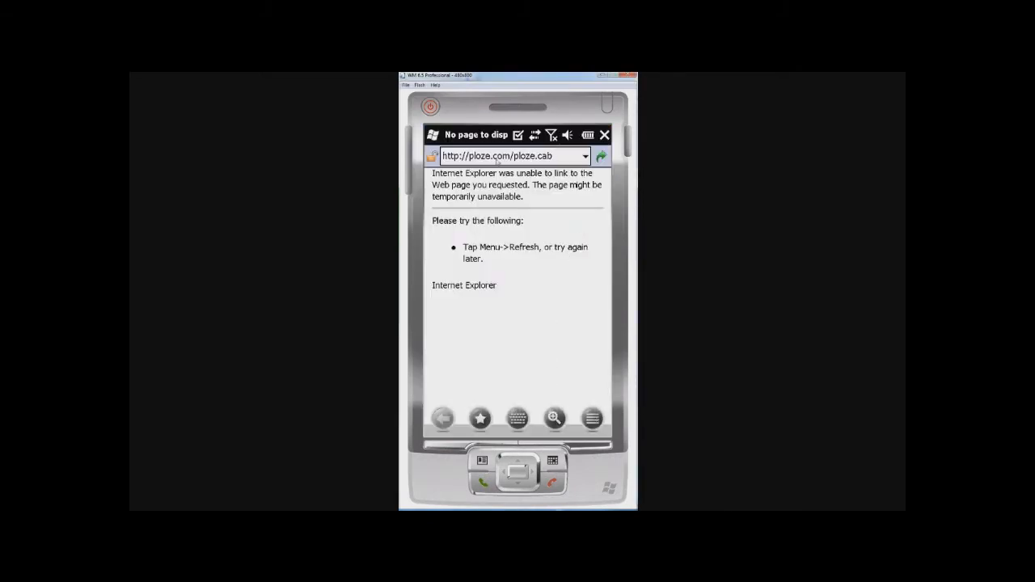
click(510, 156)
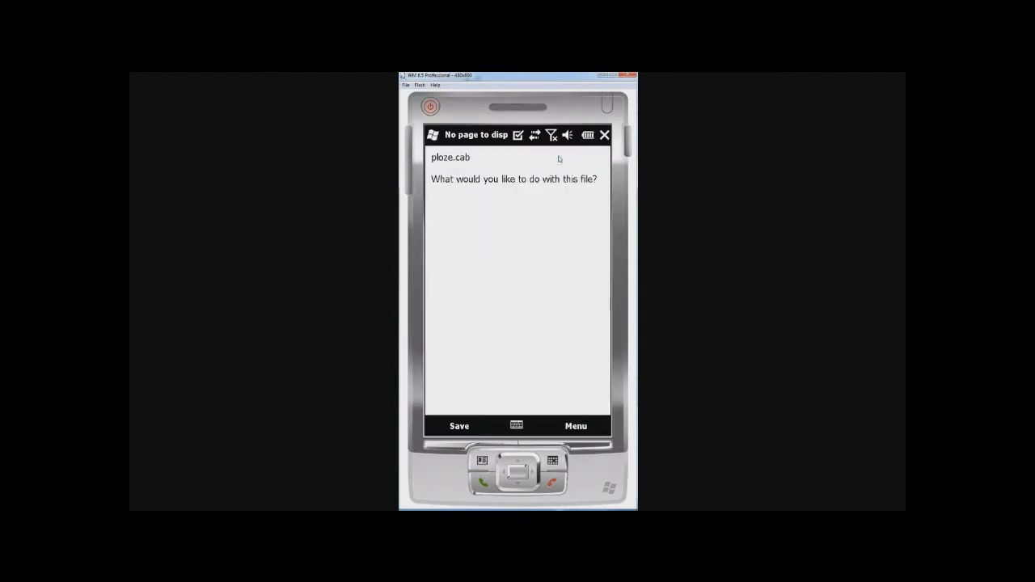
click(575, 427)
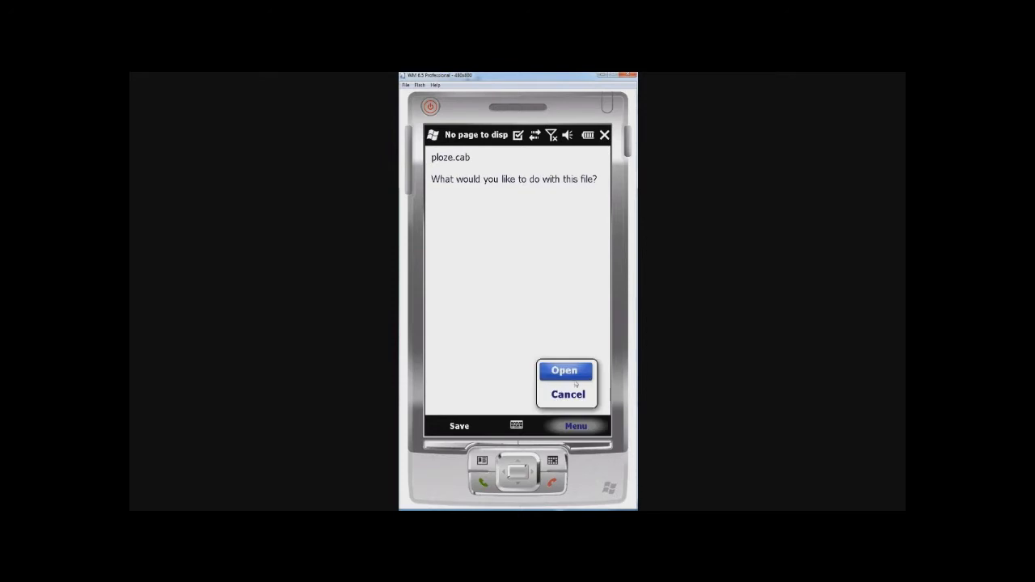
click(565, 371)
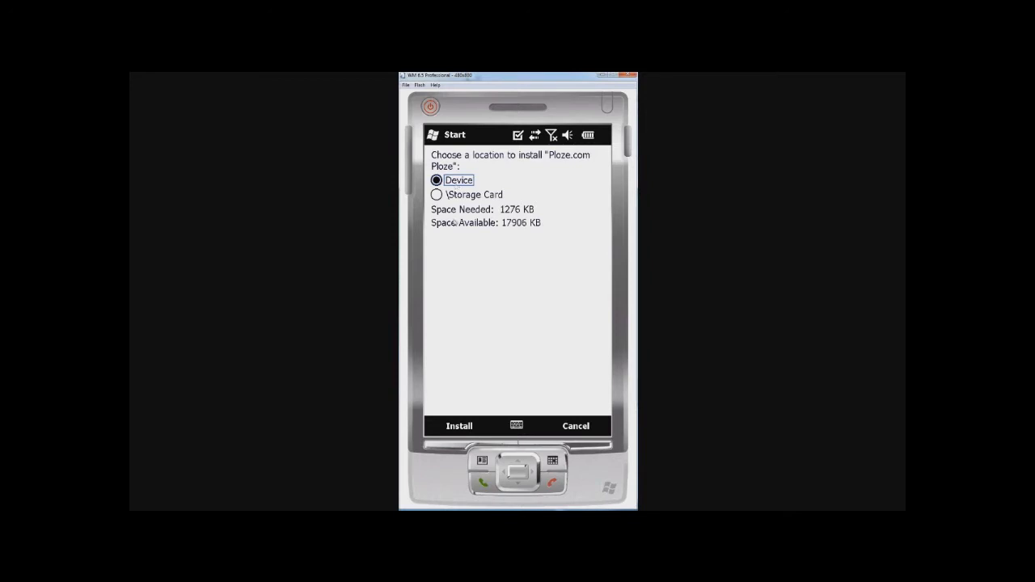
click(458, 425)
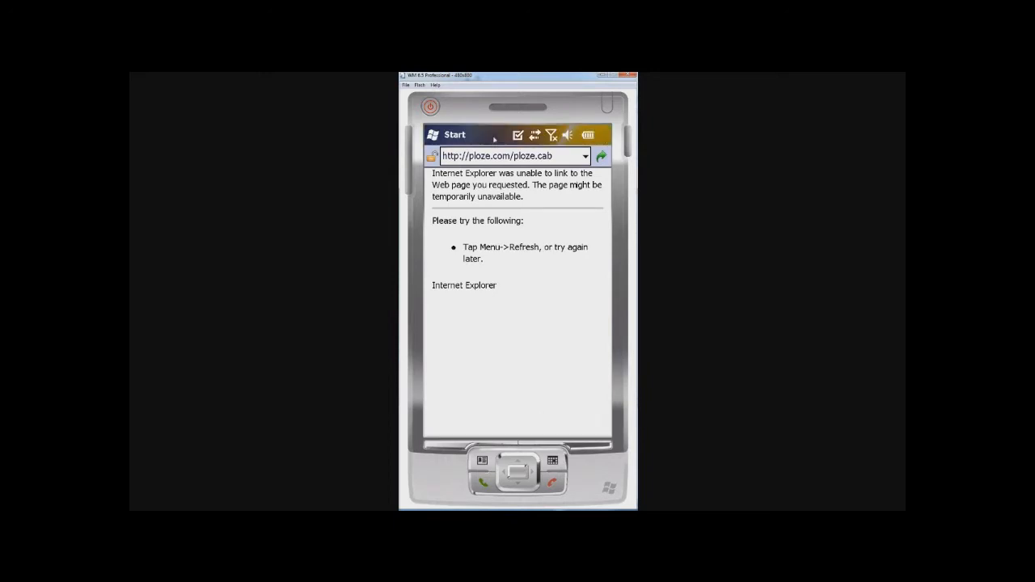
Launch Ploze from the Start menu and accept its licence agreement
click(449, 134)
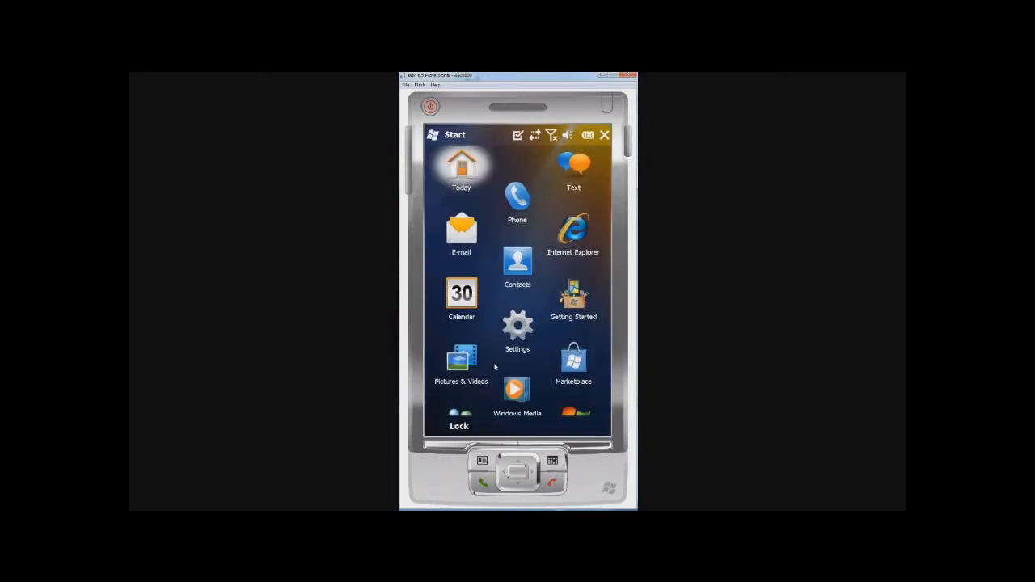
scroll(down, 3)
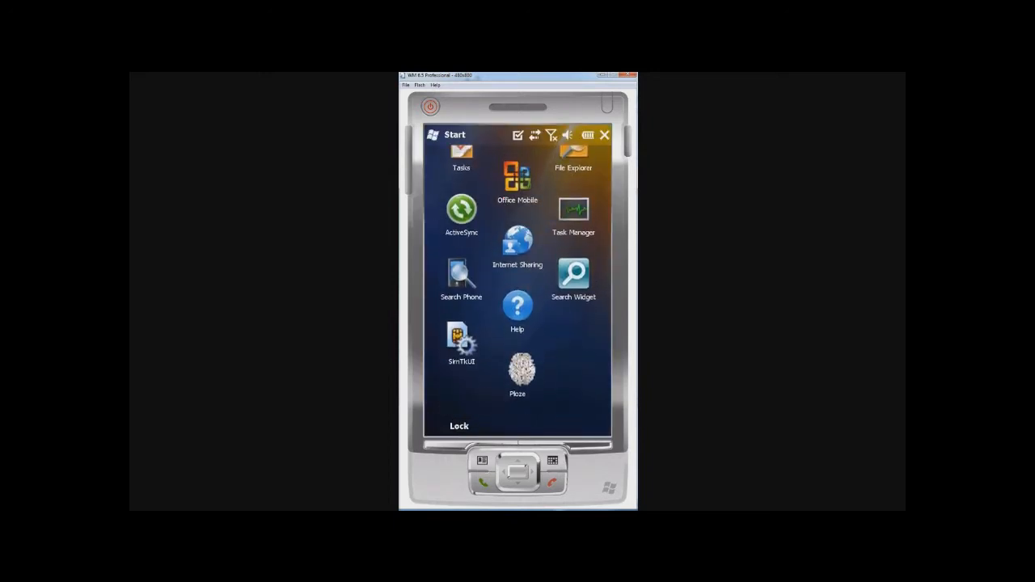
click(516, 370)
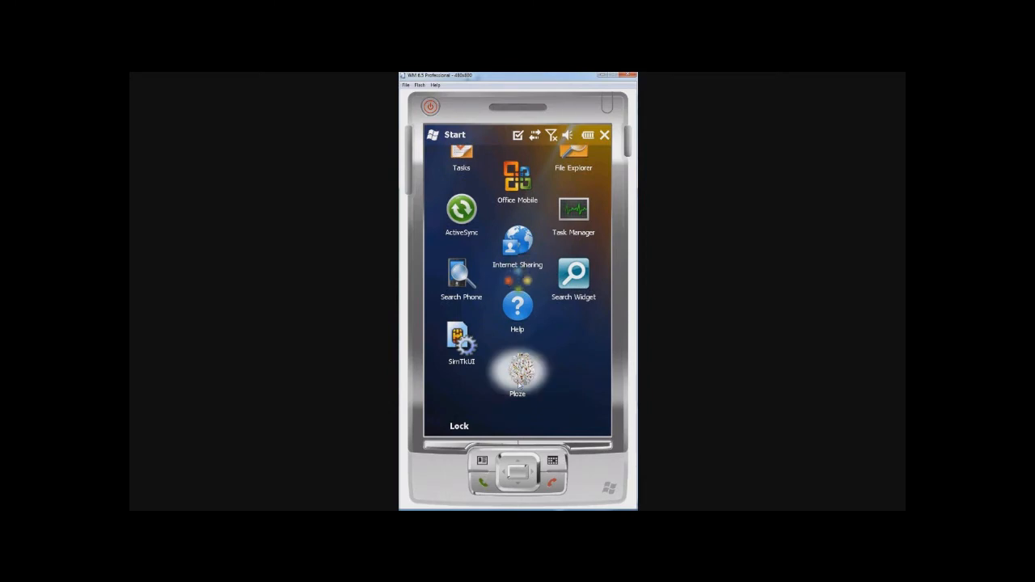
click(517, 372)
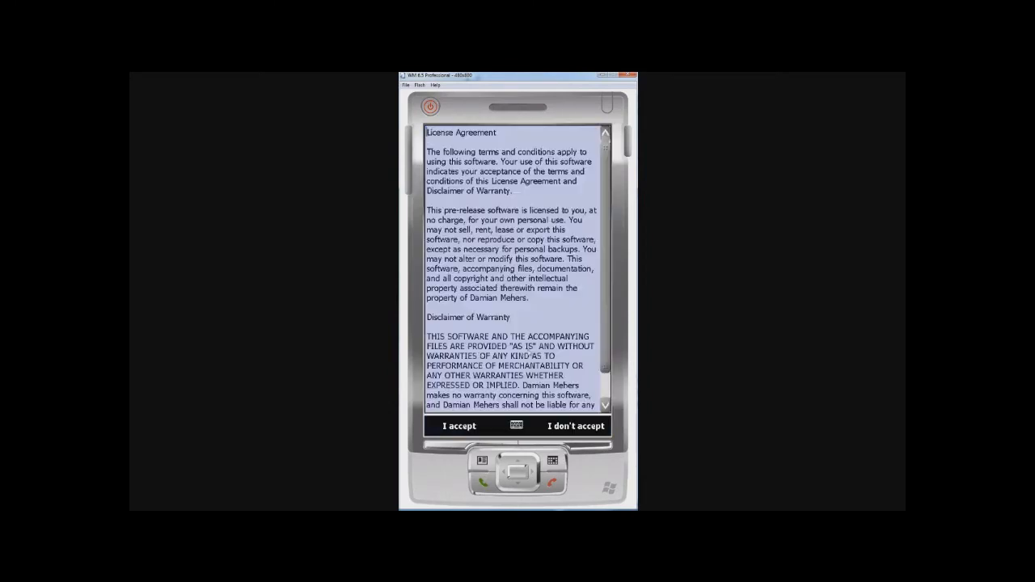
click(459, 426)
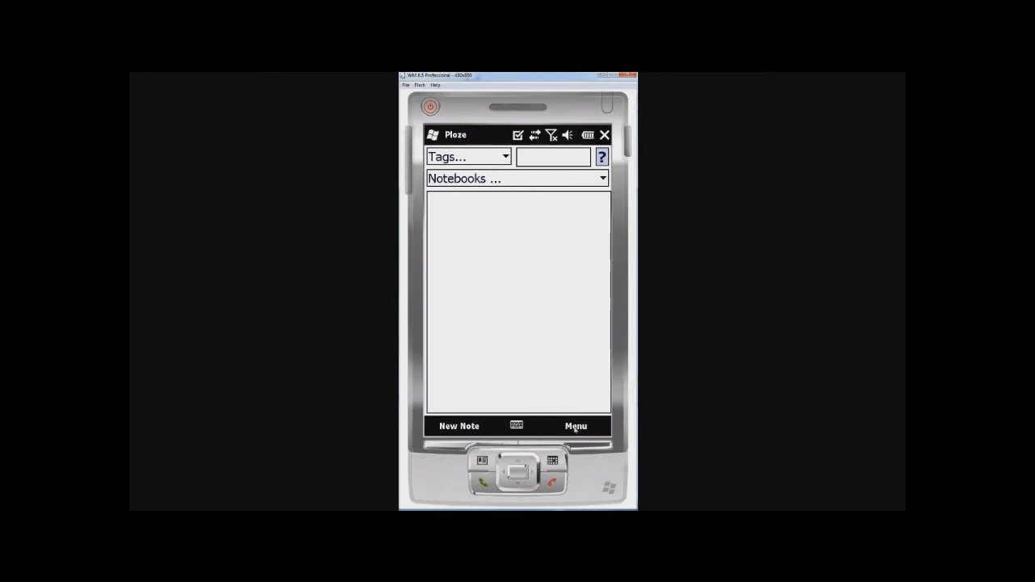
click(575, 427)
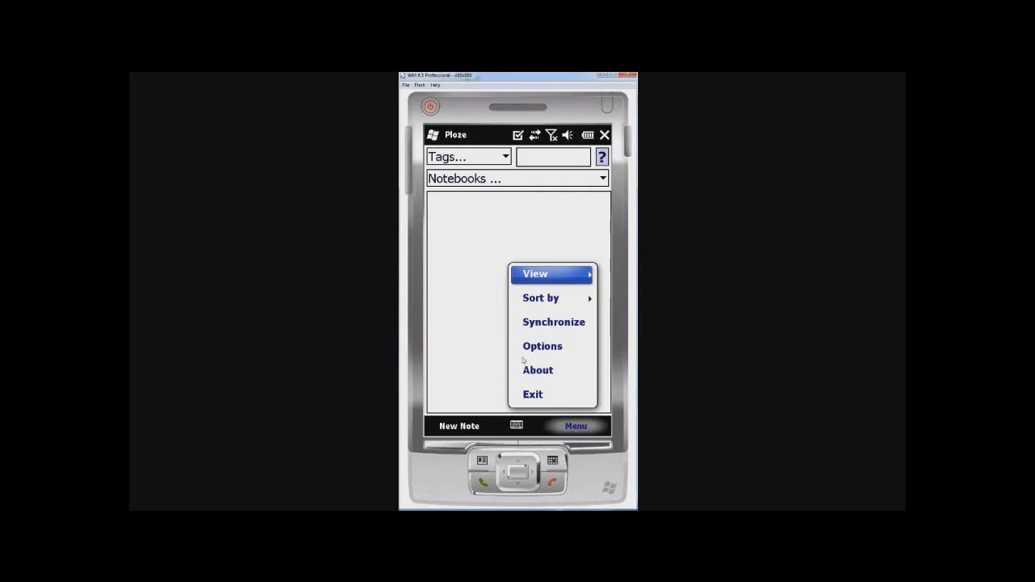
click(542, 346)
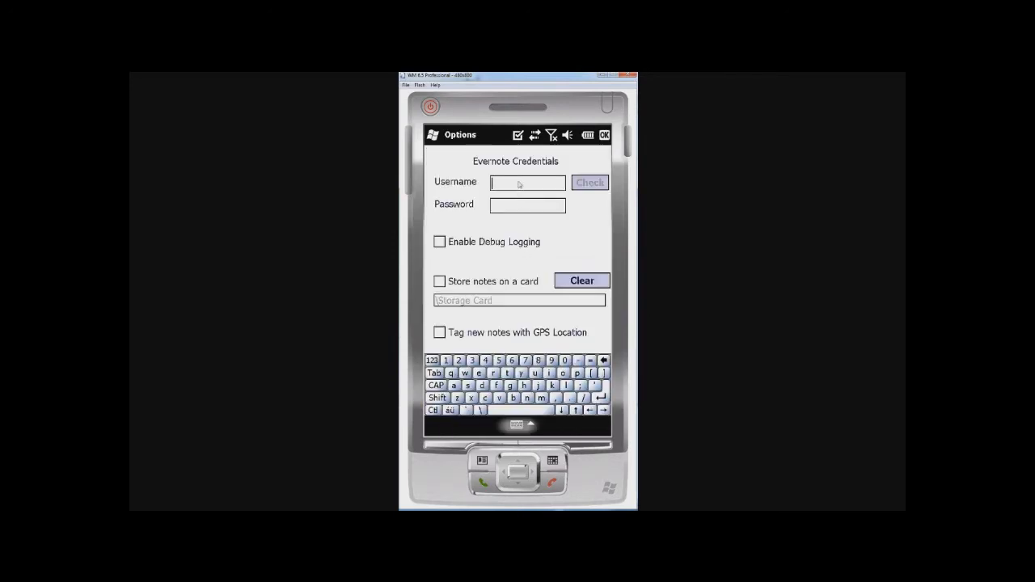
text(dmehers)
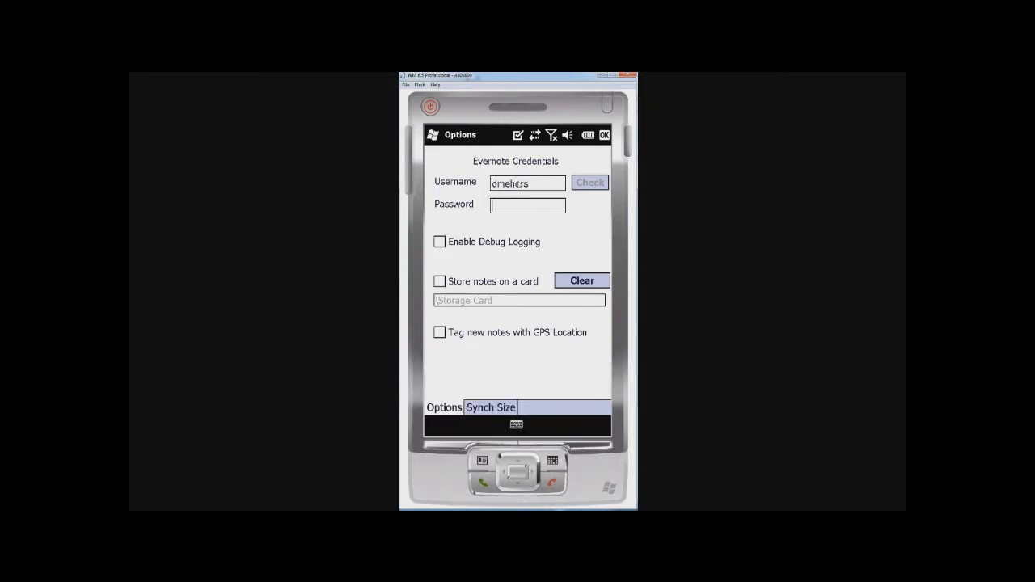
text(******)
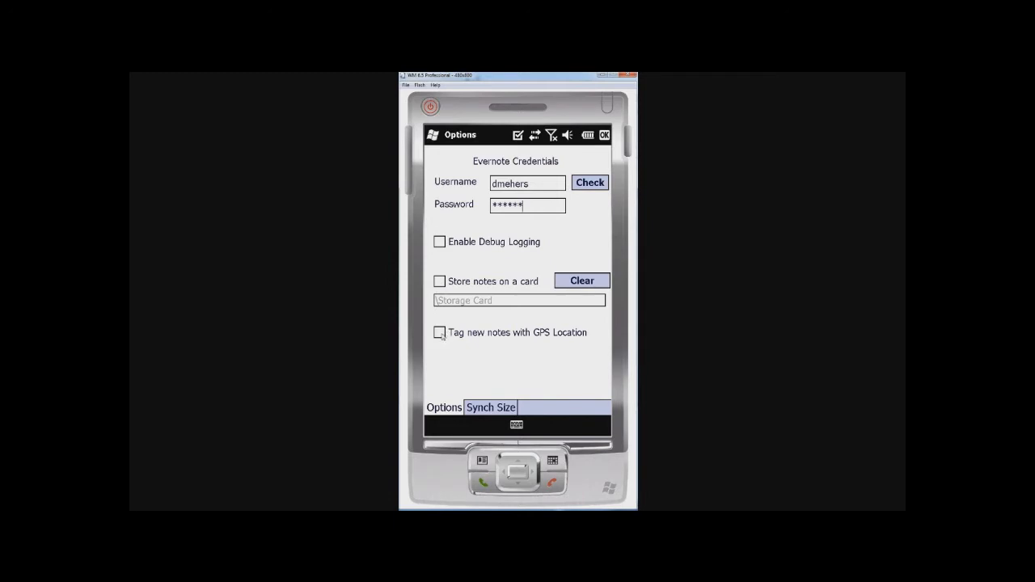
mouse_move(488, 338)
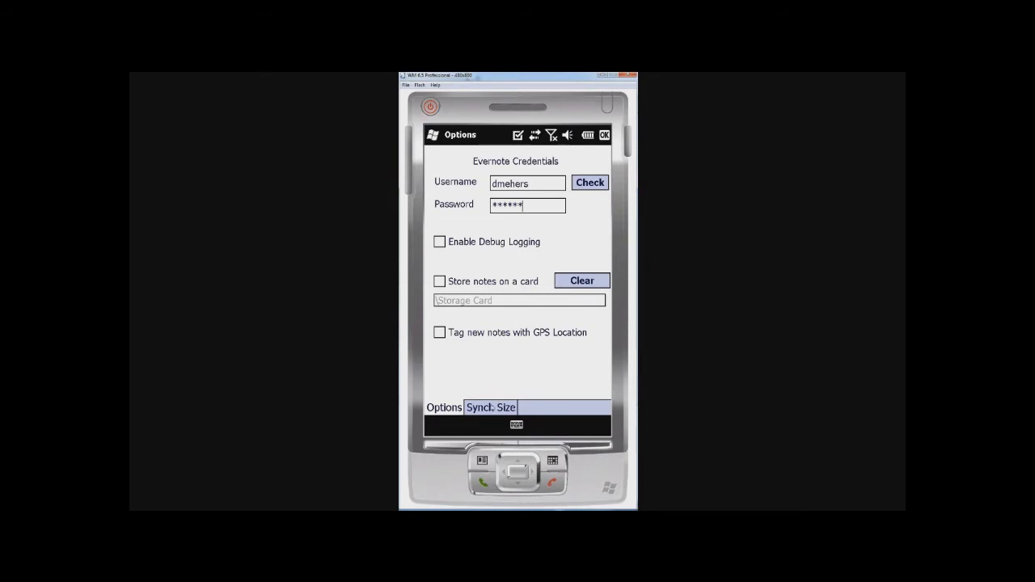
Verify the entered Evernote credentials with Check, then view the Synch Size tab
click(489, 406)
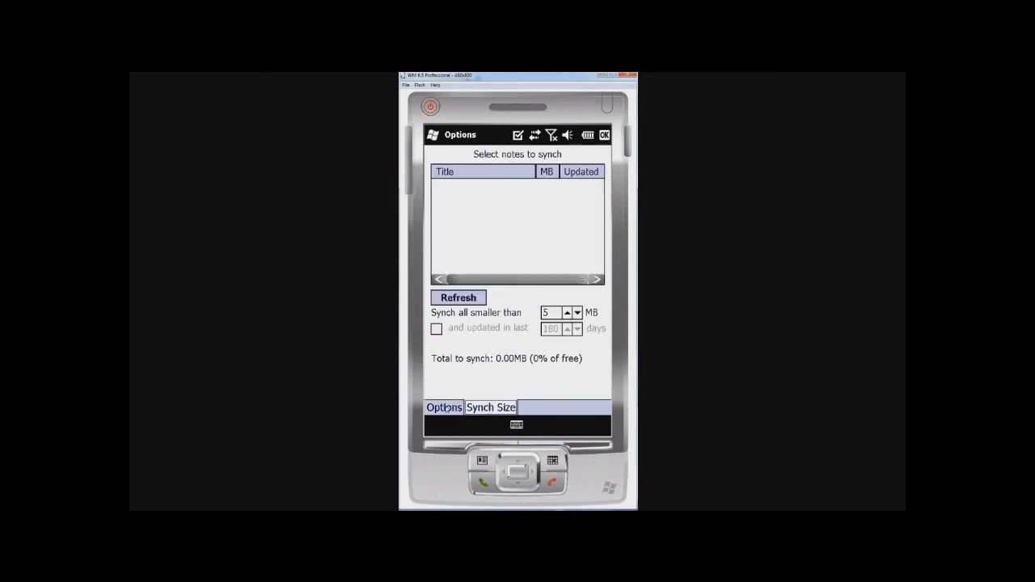
click(443, 407)
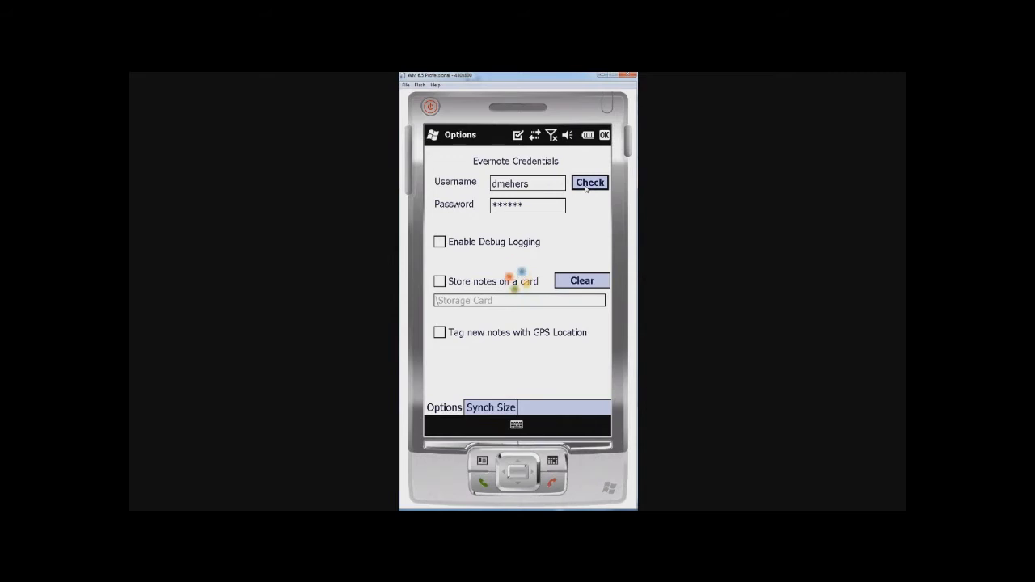
click(589, 182)
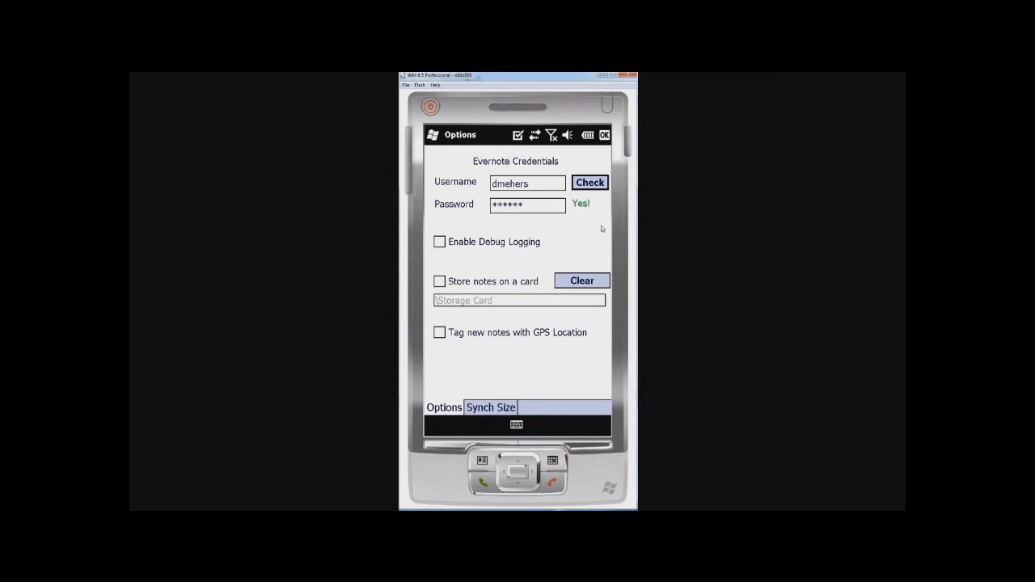
click(490, 407)
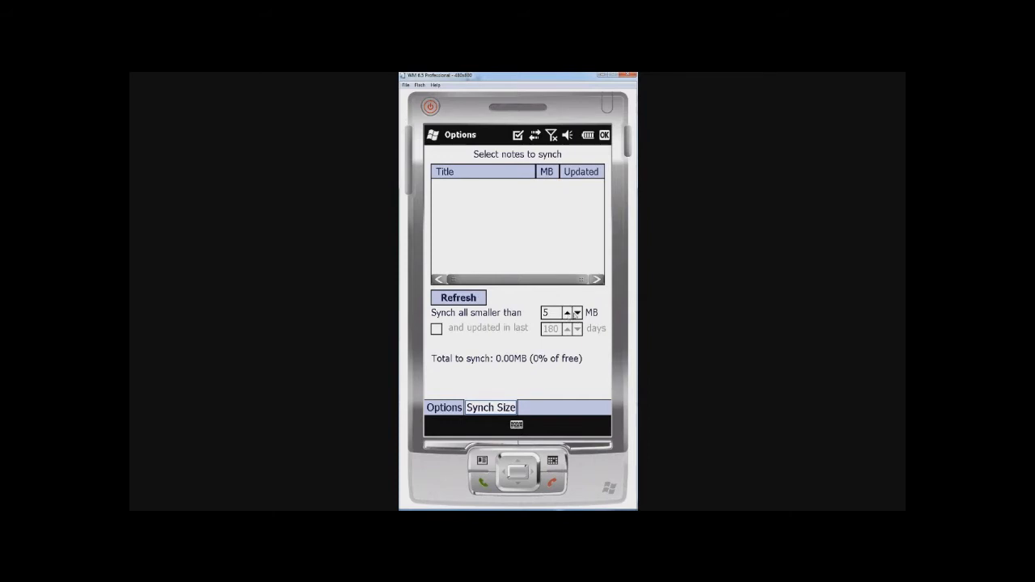
Lower the synch size limit to 1 MB and refresh the notes list (3.30 MB)
click(568, 317)
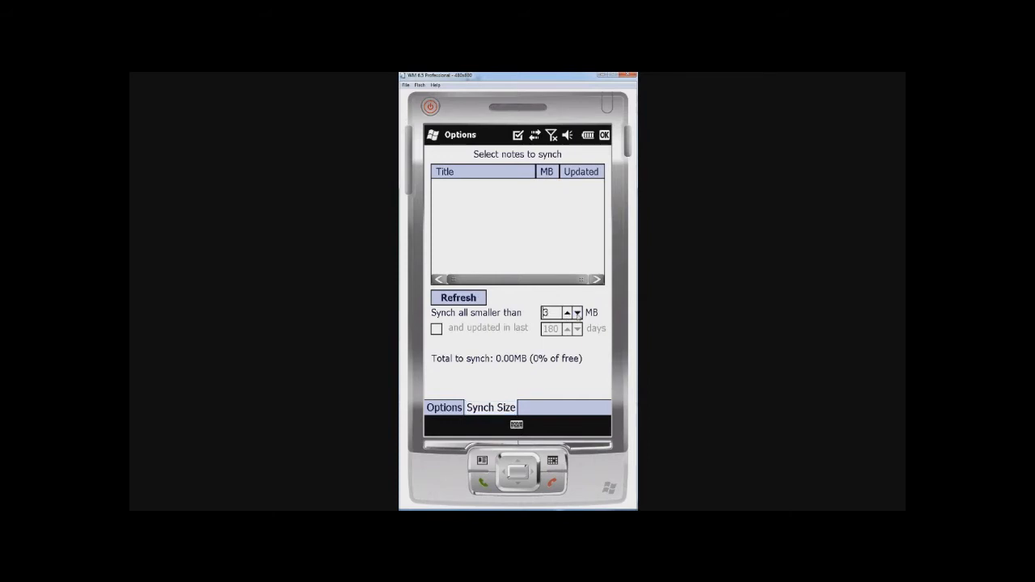
click(577, 316)
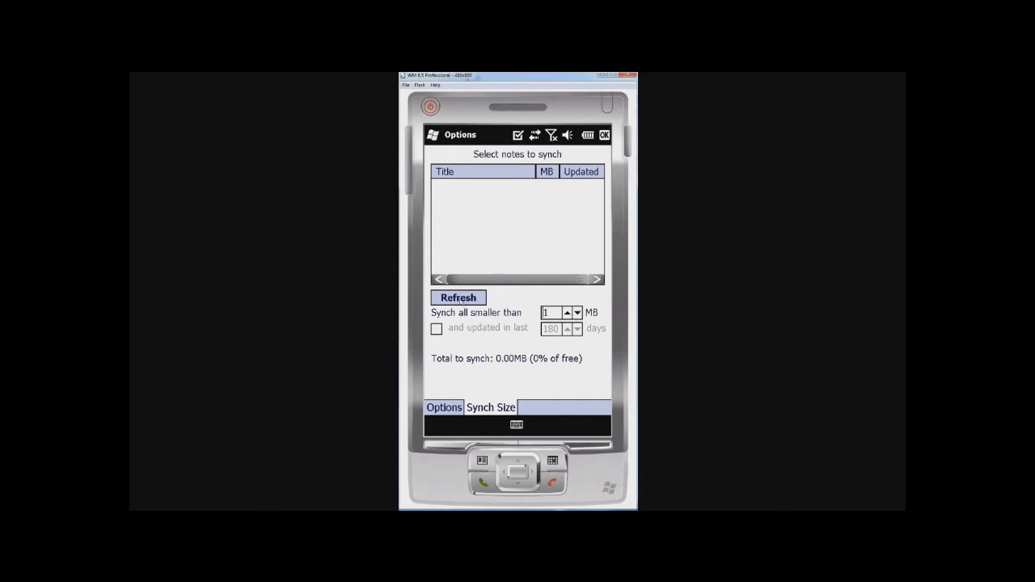
click(458, 298)
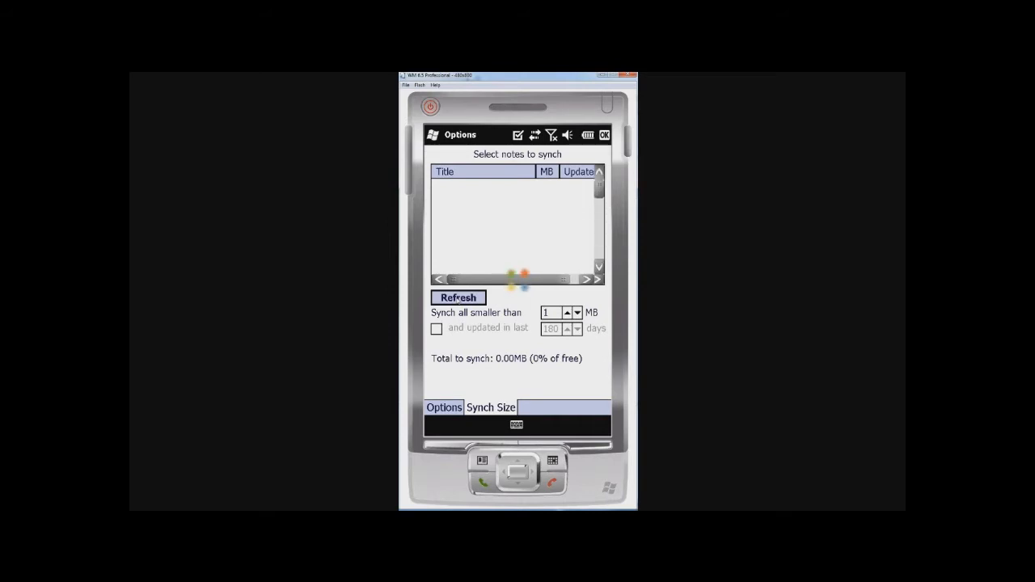
click(458, 296)
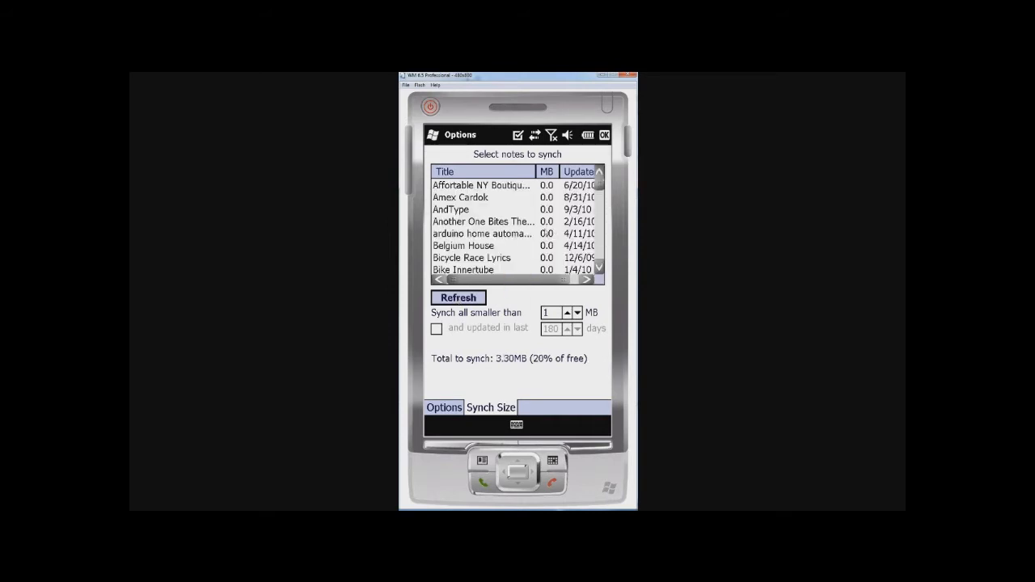
scroll(down, 3)
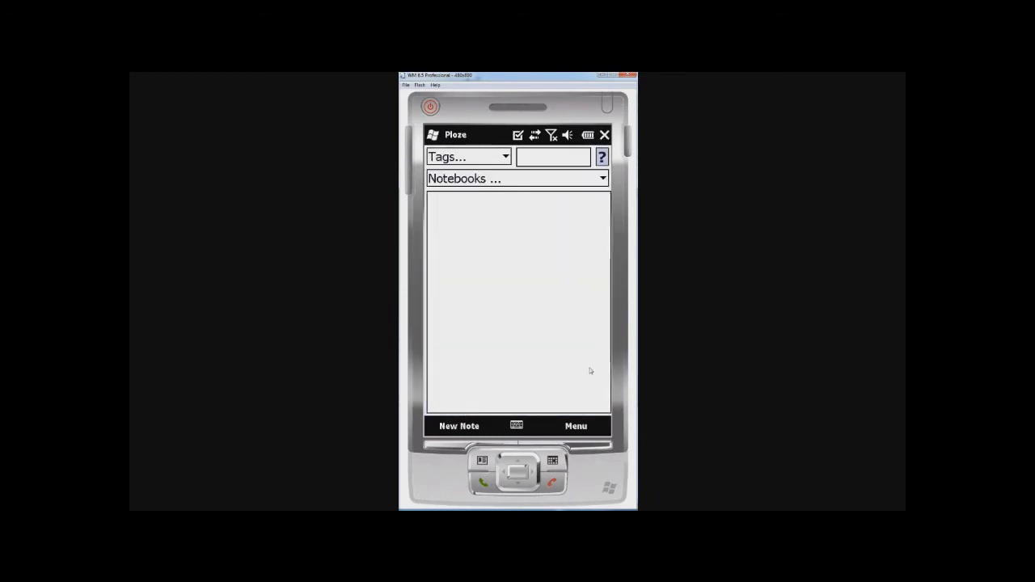
Synchronize notes with Evernote and dismiss the completed Synch Status report
click(575, 426)
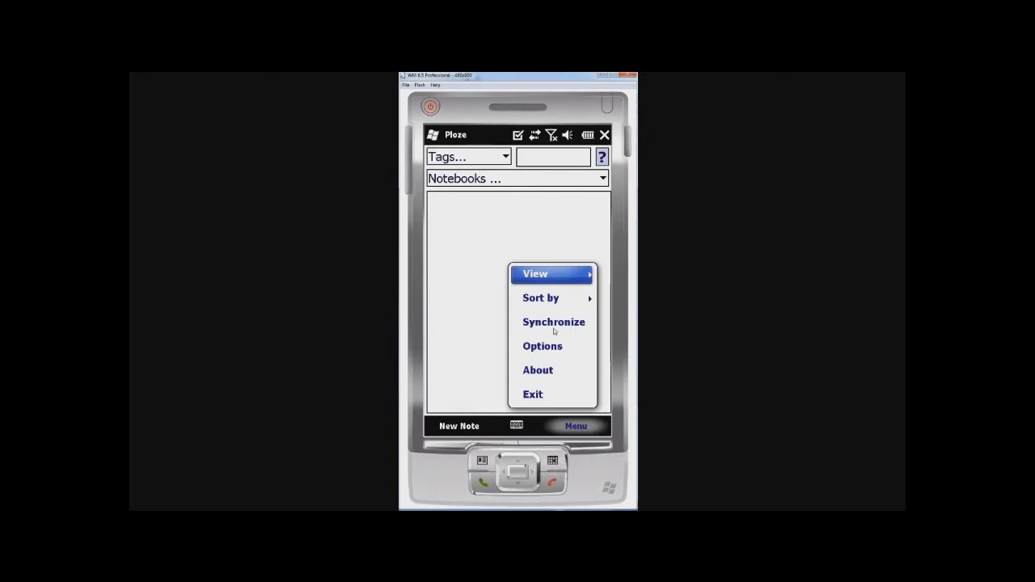
click(553, 322)
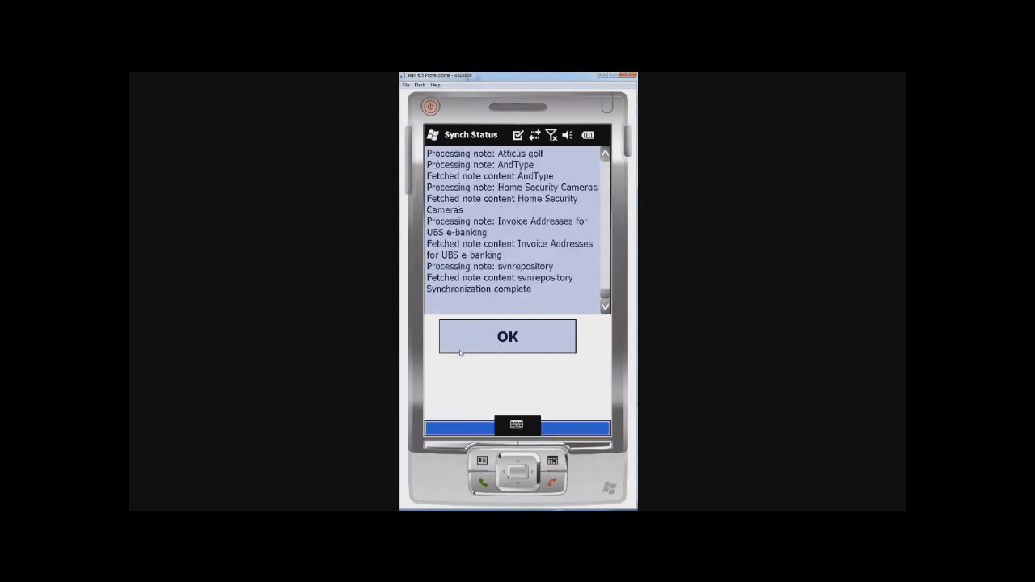
click(508, 337)
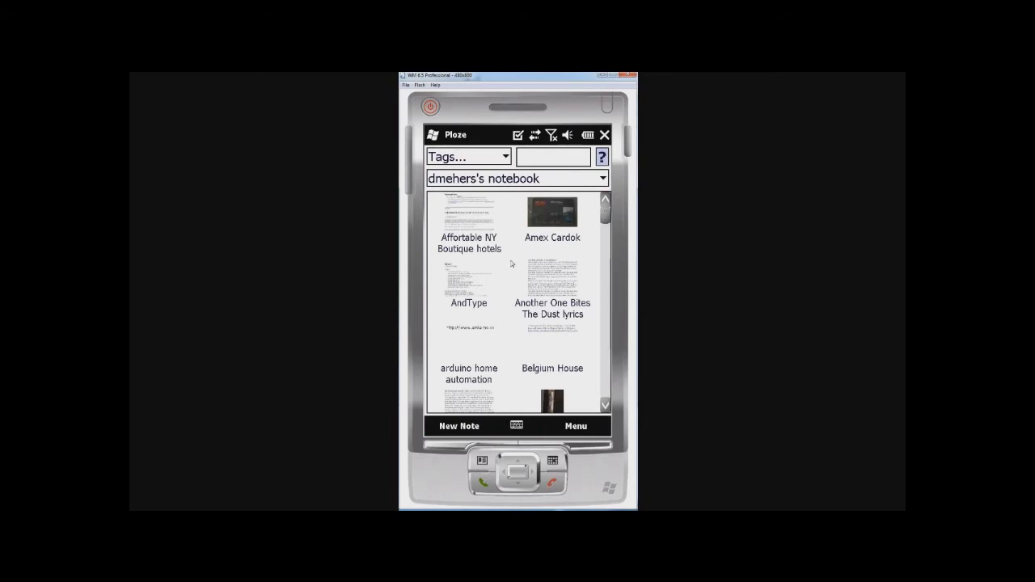
Filter dmehers's notebook by the 'domains' tag, then reopen the Tags dropdown
scroll(down, 3)
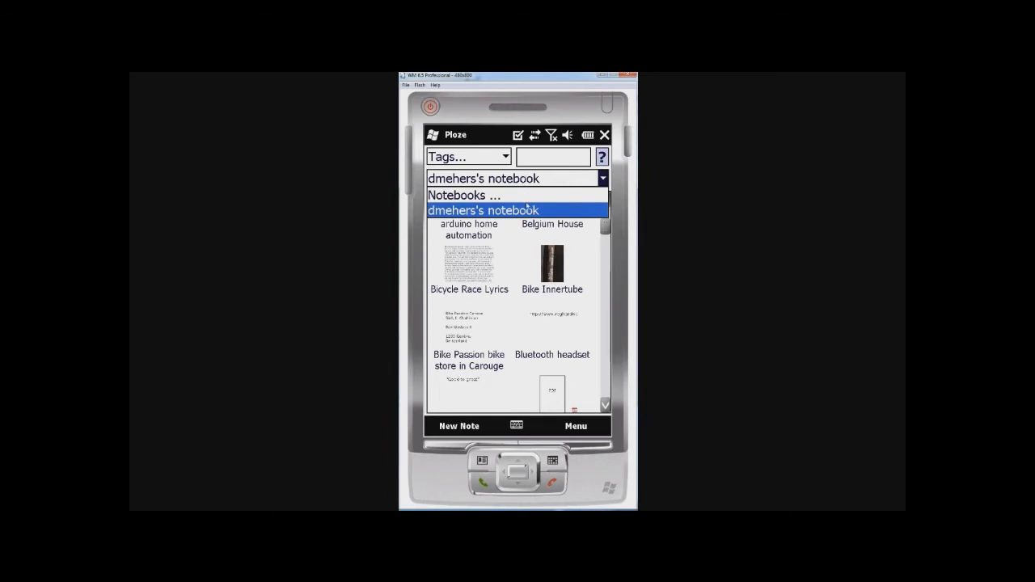
mouse_move(529, 186)
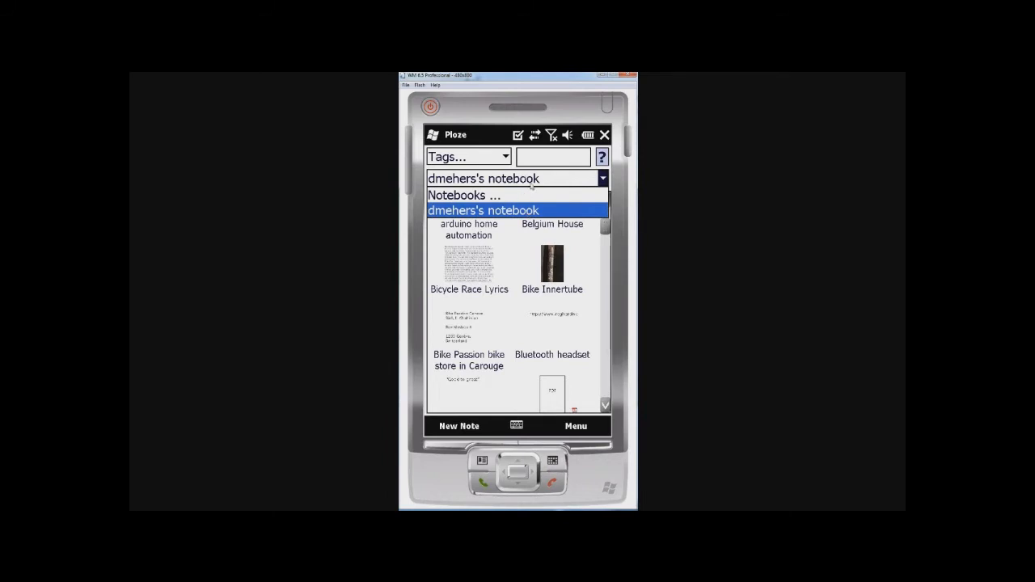
click(483, 210)
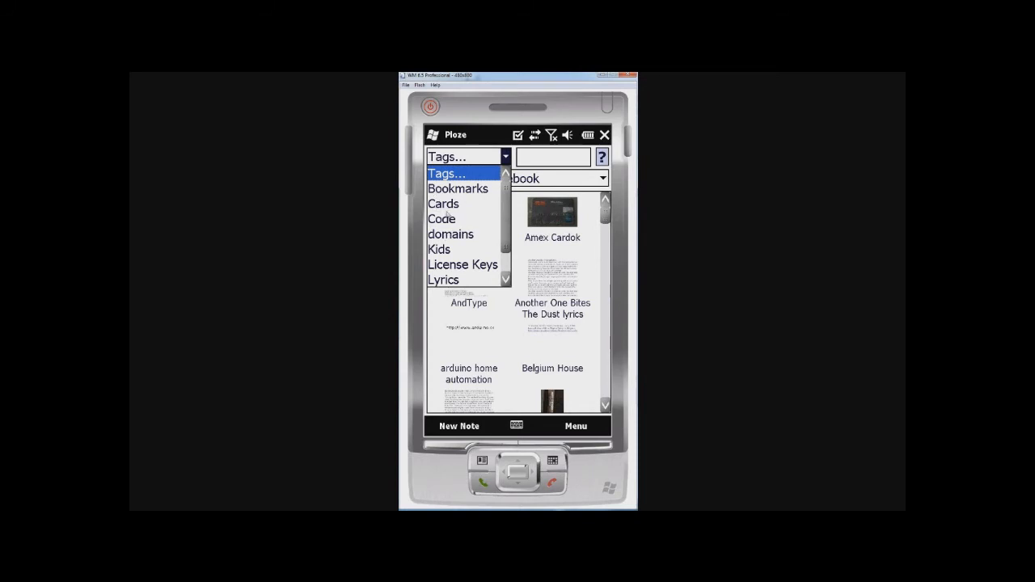
click(450, 233)
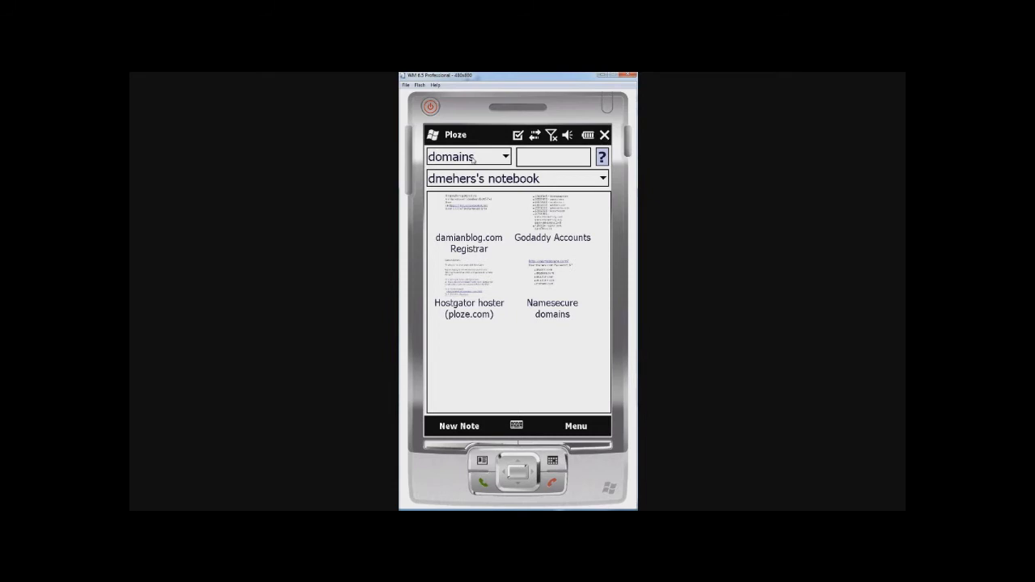
click(504, 156)
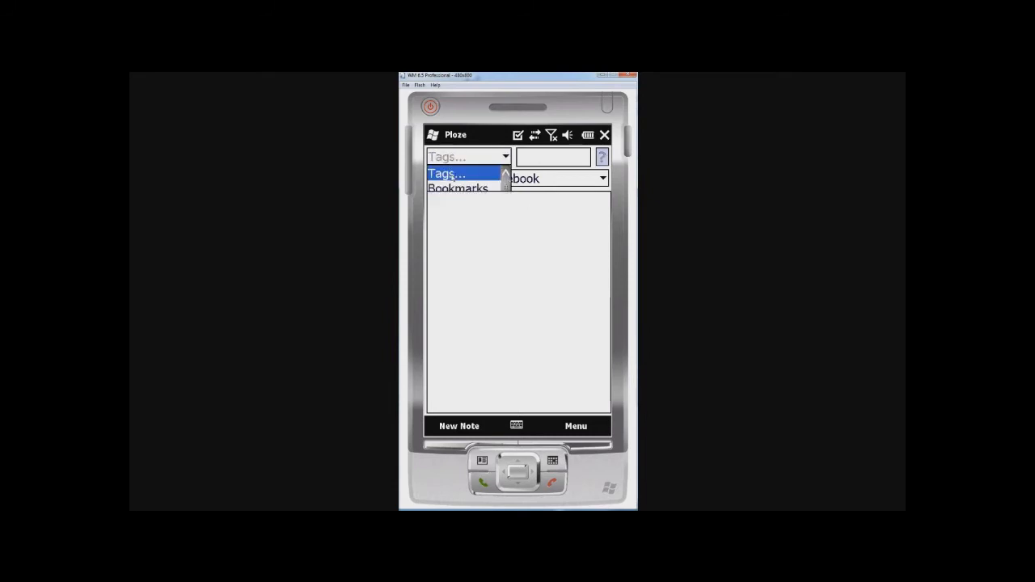
Clear the tag filter, search 'dust' to find the lyrics note, then clear the search
click(457, 173)
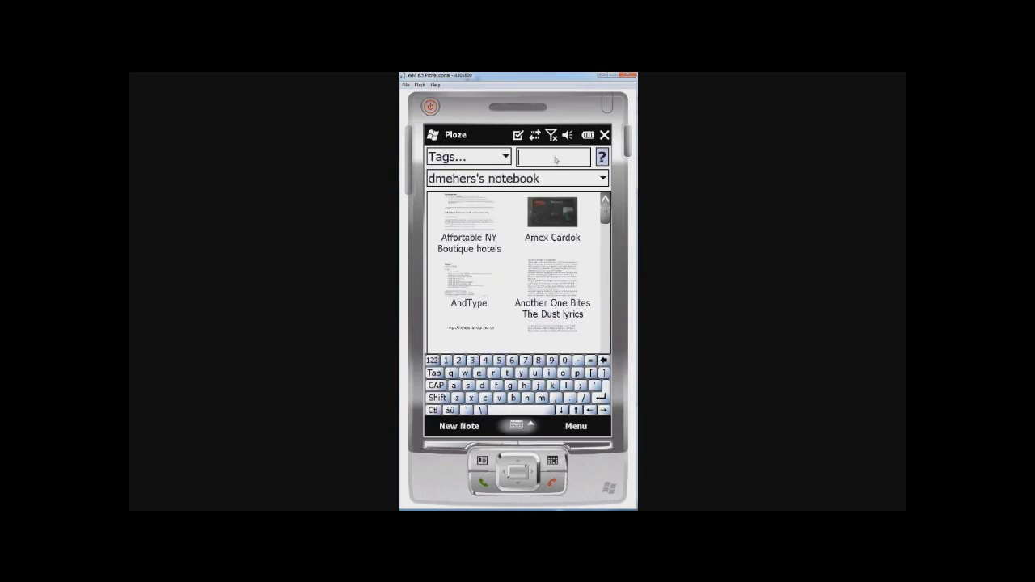
text(dust)
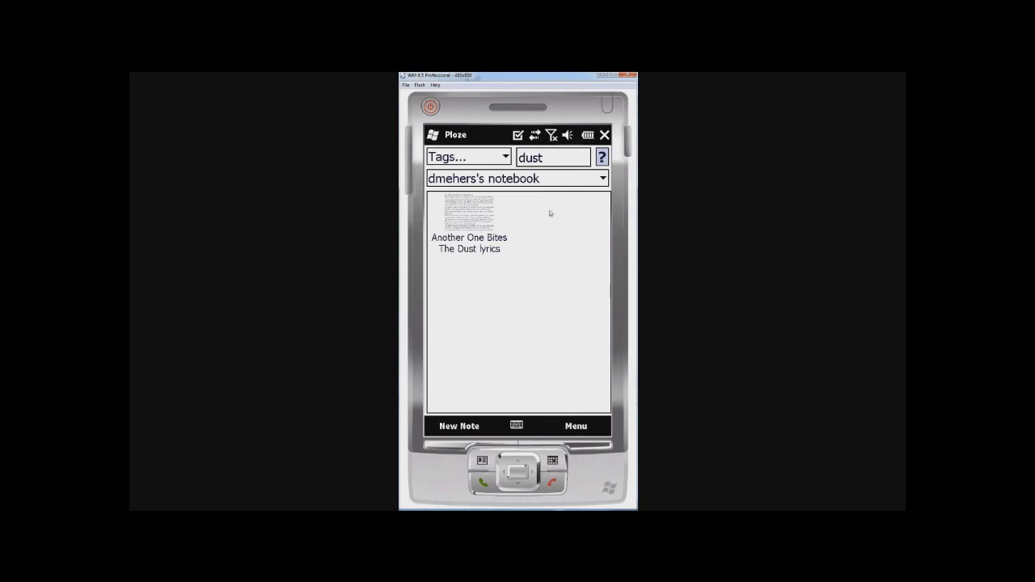
click(554, 157)
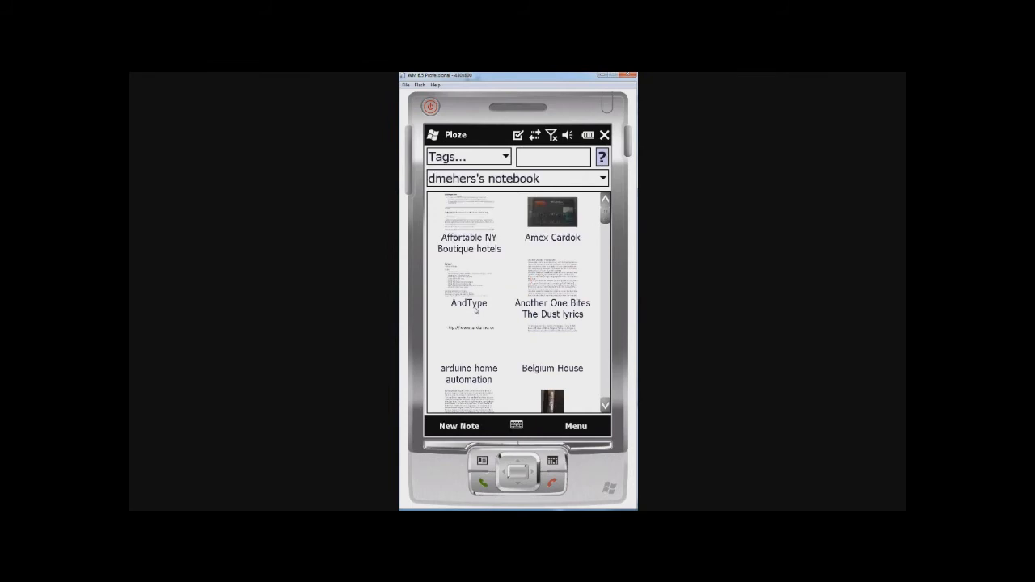
mouse_move(557, 280)
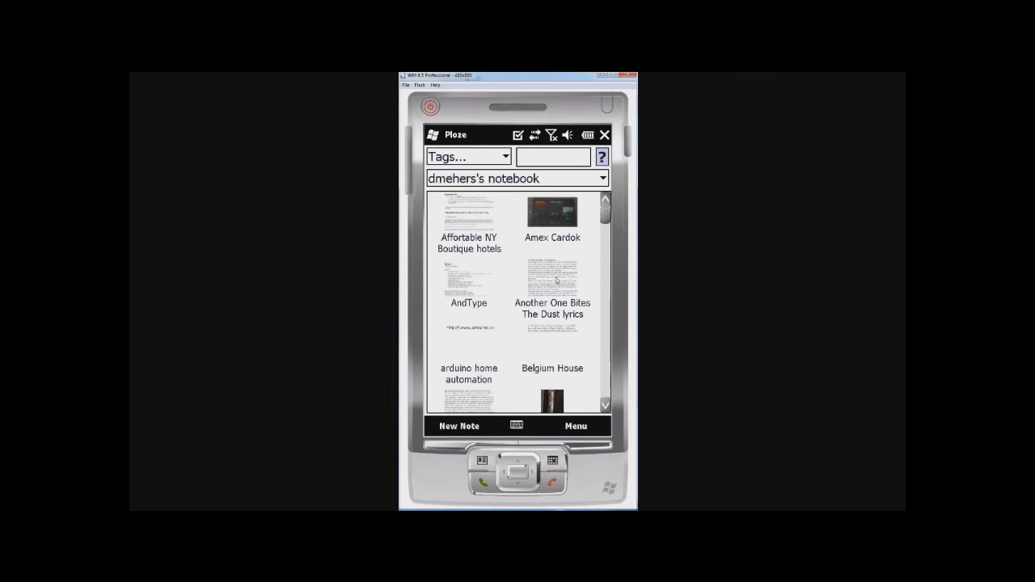
click(552, 308)
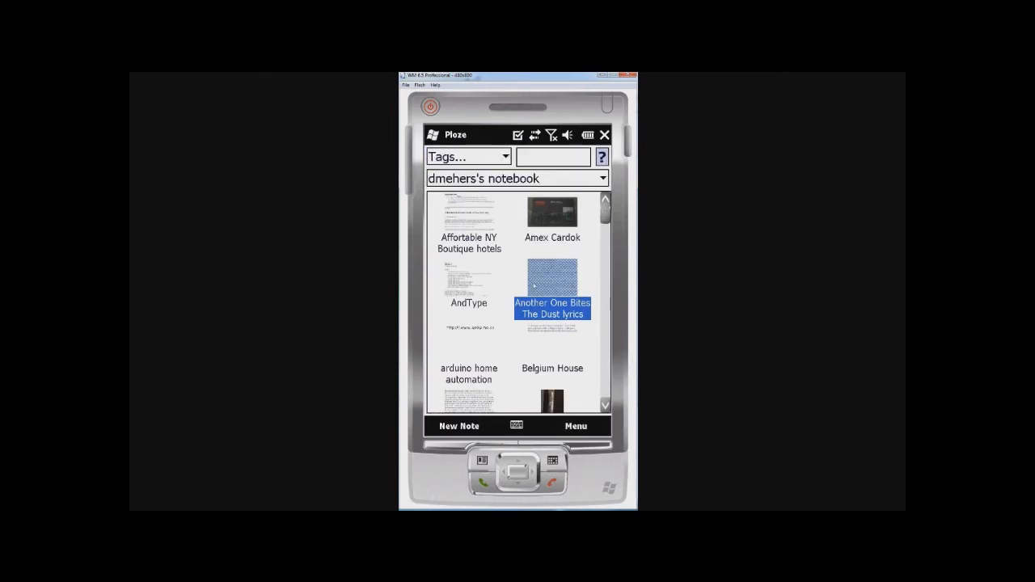
right_click(552, 287)
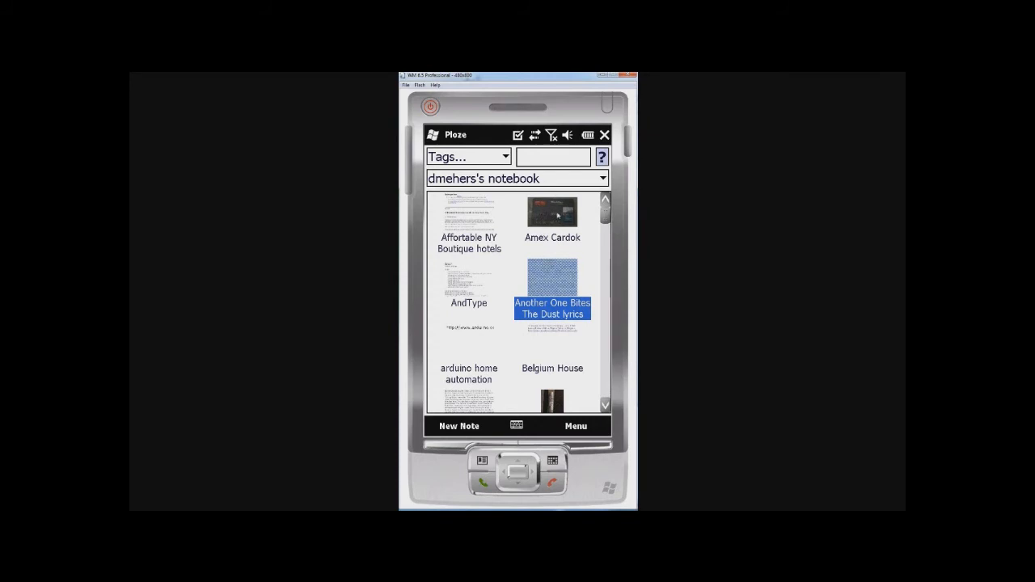
click(552, 212)
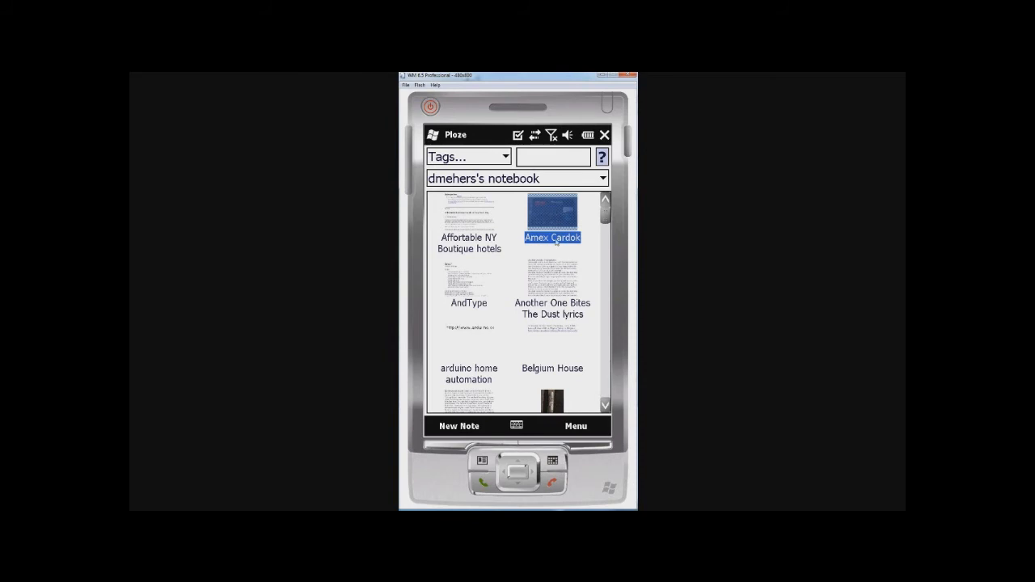
right_click(553, 219)
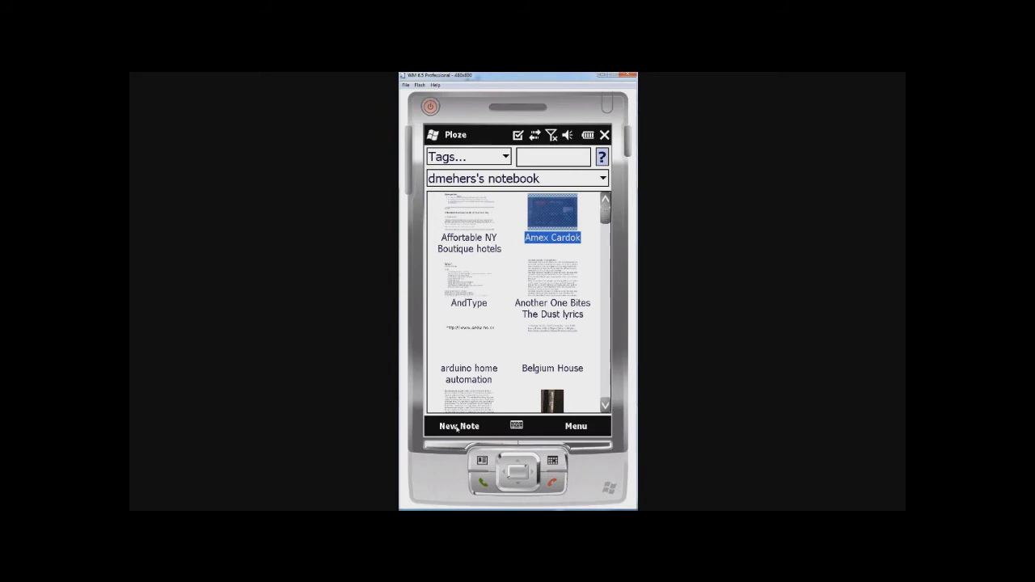
Start a new note titled 'a test' and choose its tags
click(452, 426)
text(a t)
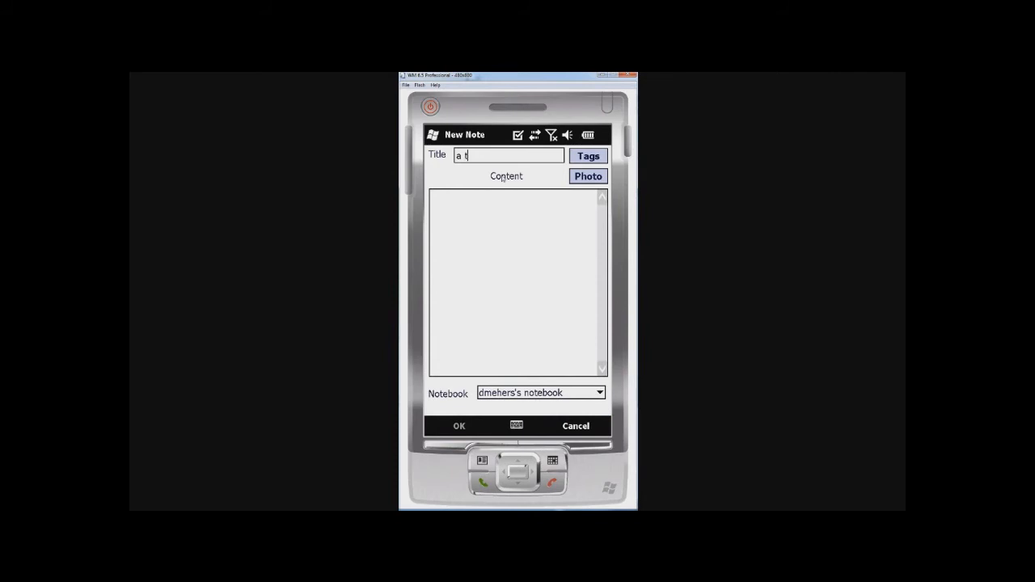
text(est)
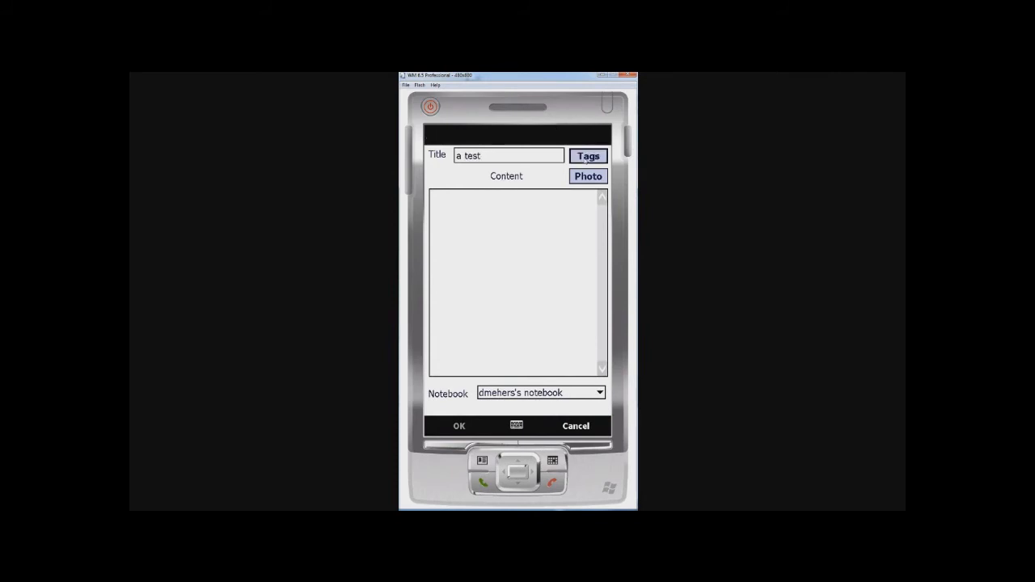
click(588, 155)
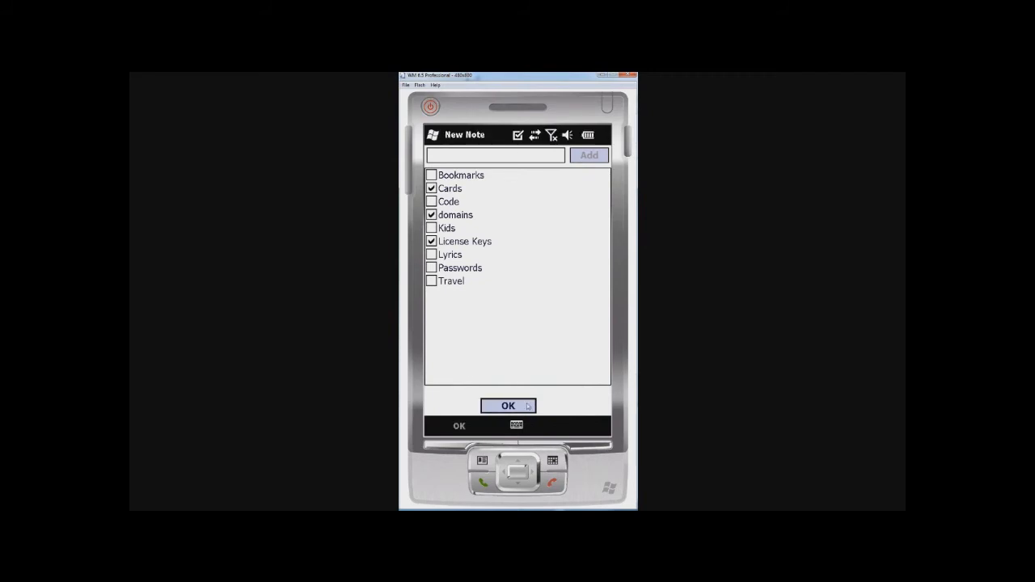
click(508, 406)
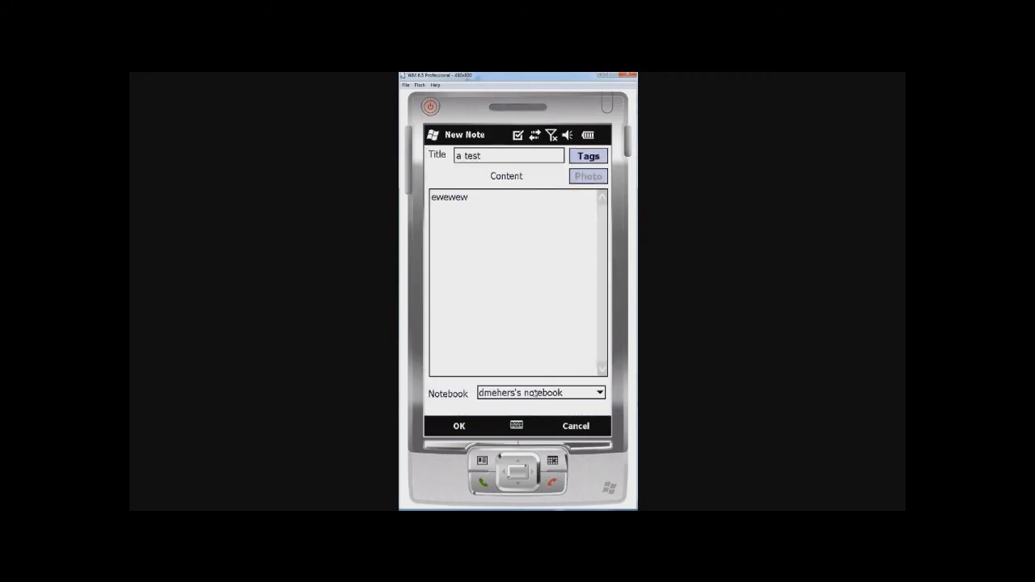
Replace the note's filler content with 'fewfwe'
click(516, 426)
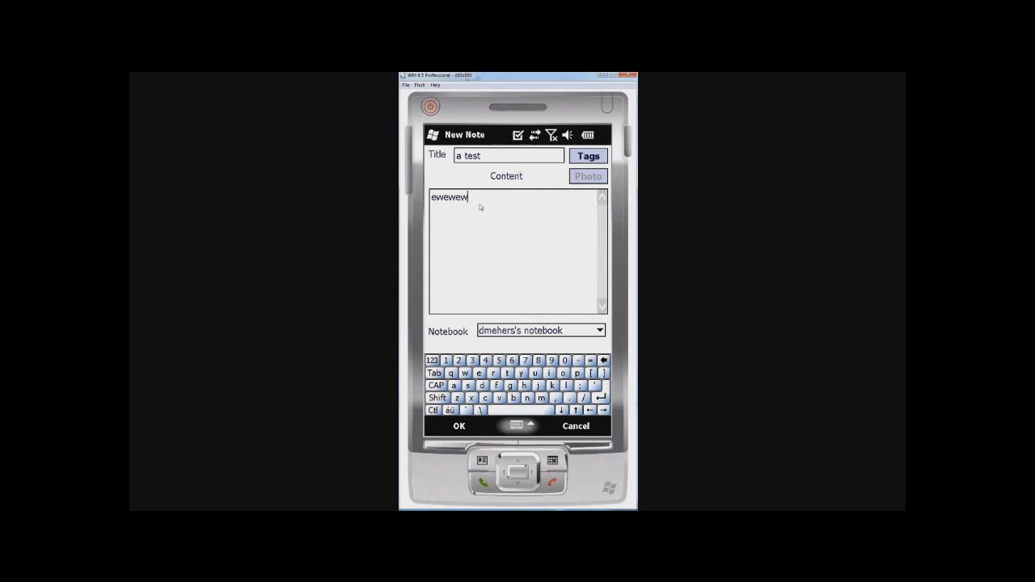
click(516, 427)
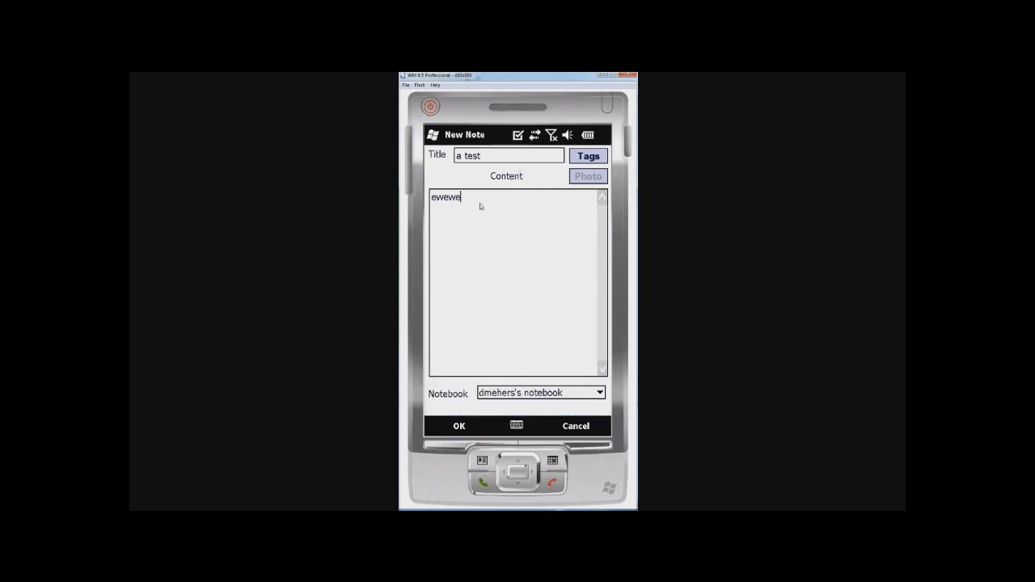
click(588, 176)
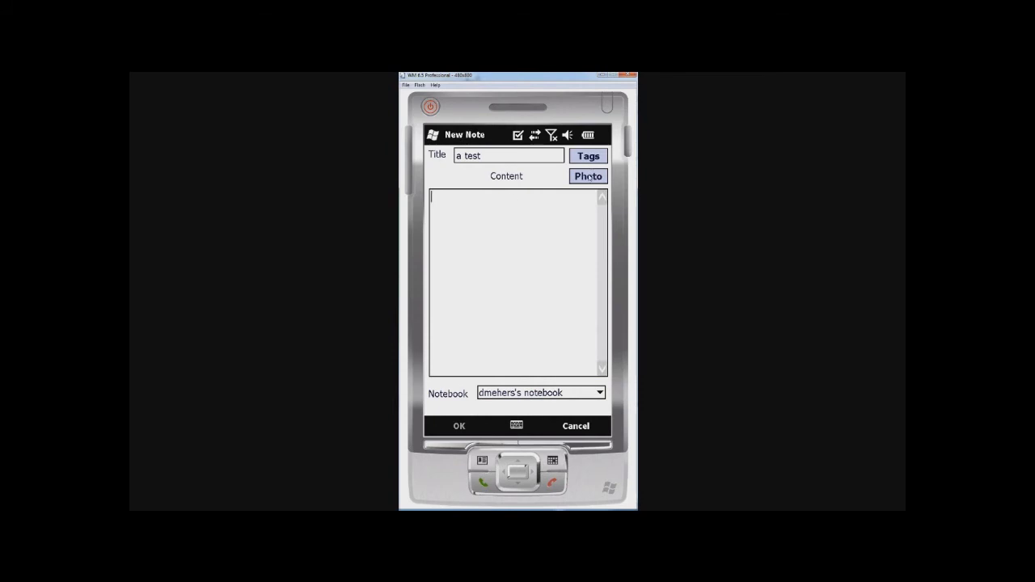
mouse_move(469, 266)
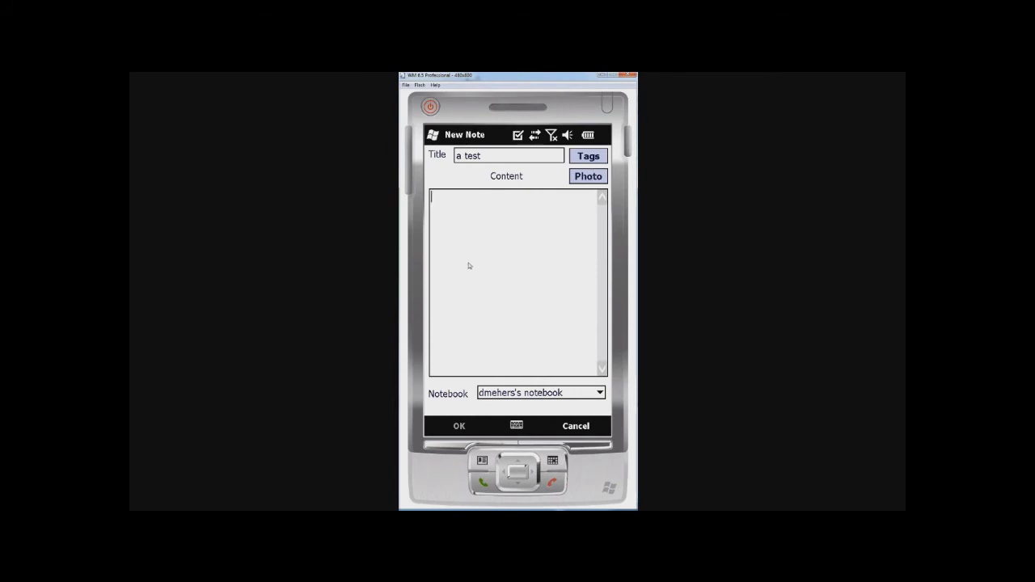
text(fewfwe)
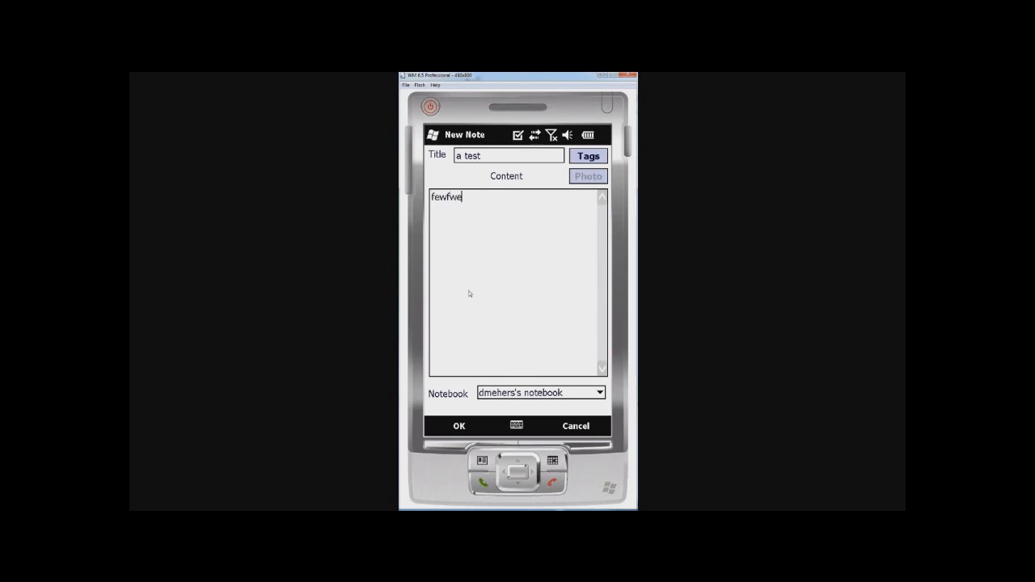
mouse_move(498, 340)
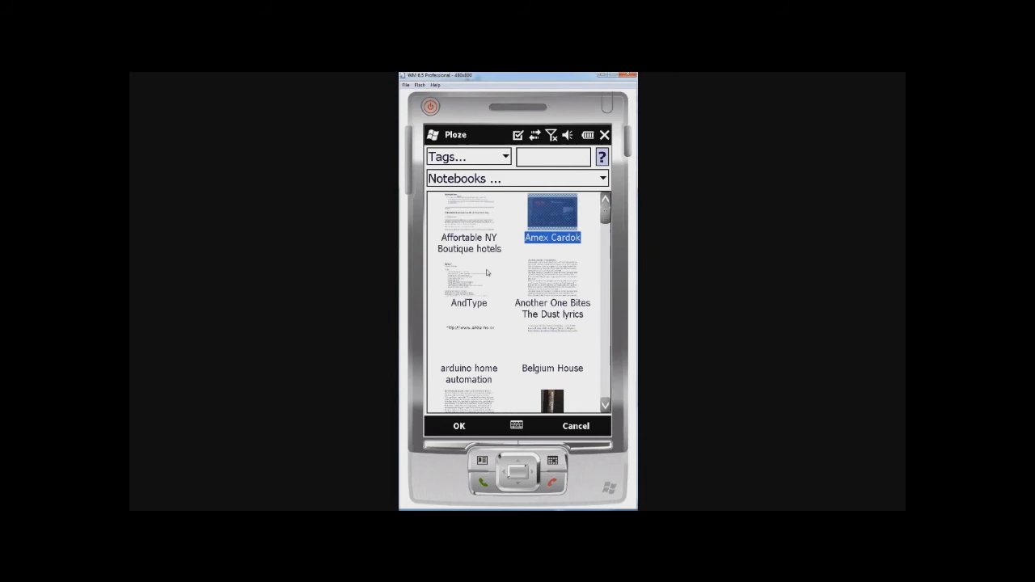
Pick dmehers's notebook, synchronize to upload 'a test', and close the report
click(458, 425)
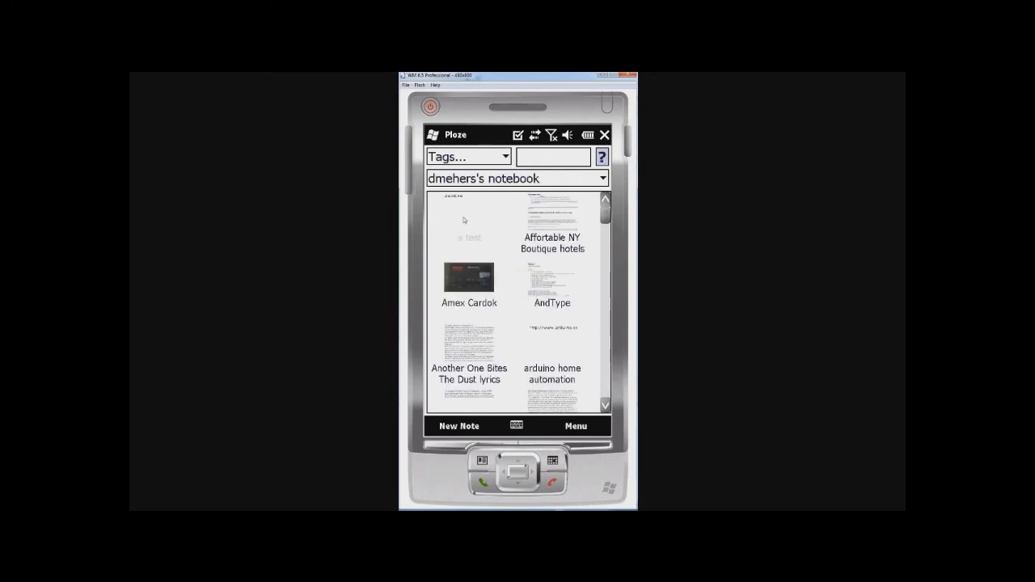
click(575, 426)
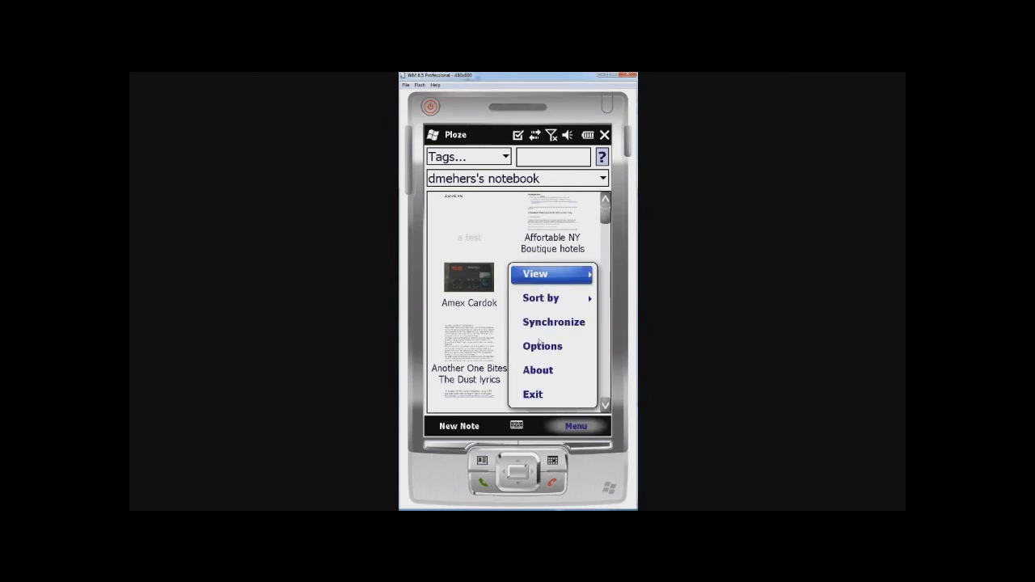
click(553, 322)
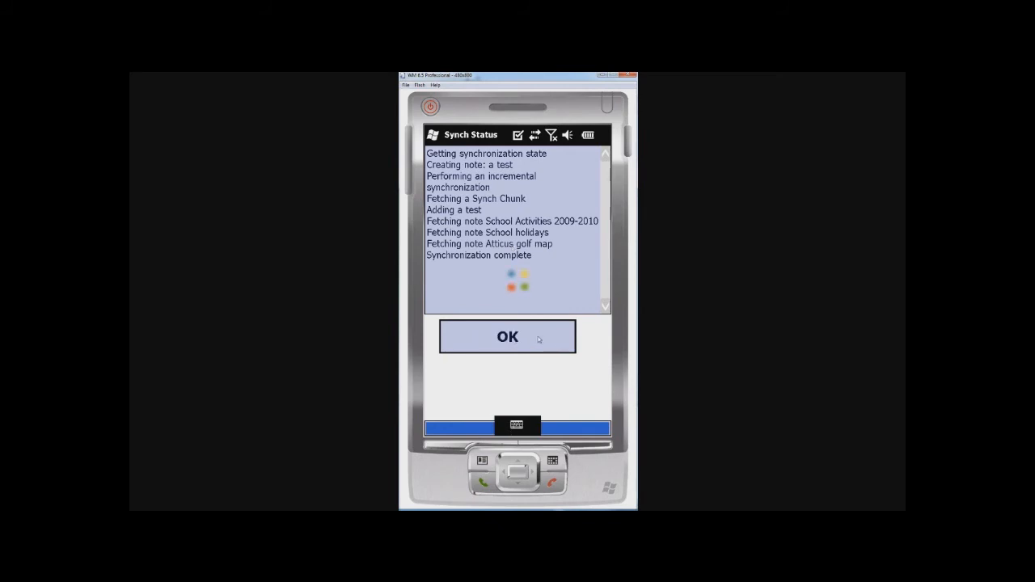
click(507, 336)
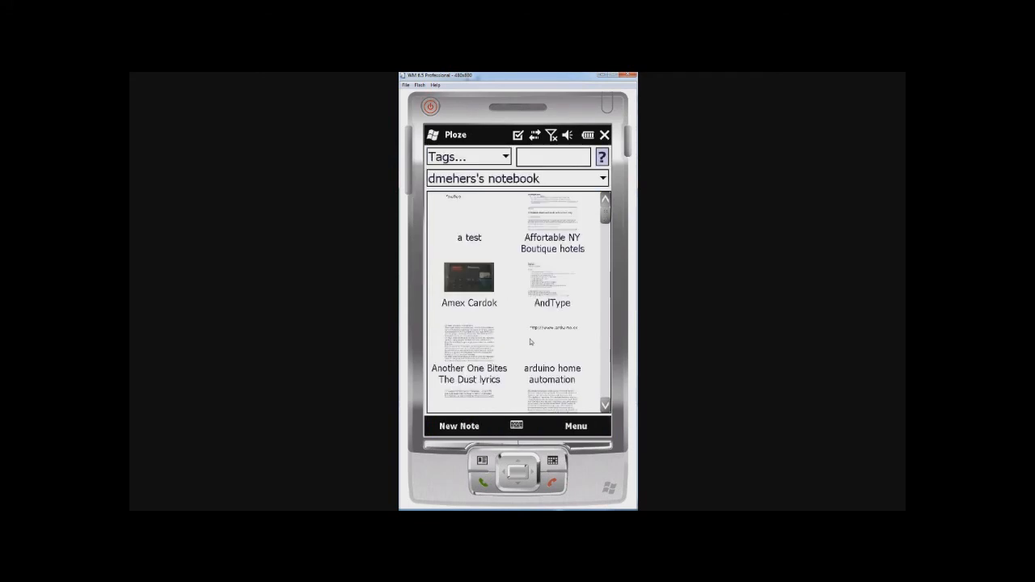
Switch the notes view to Big Thumbnails
click(575, 427)
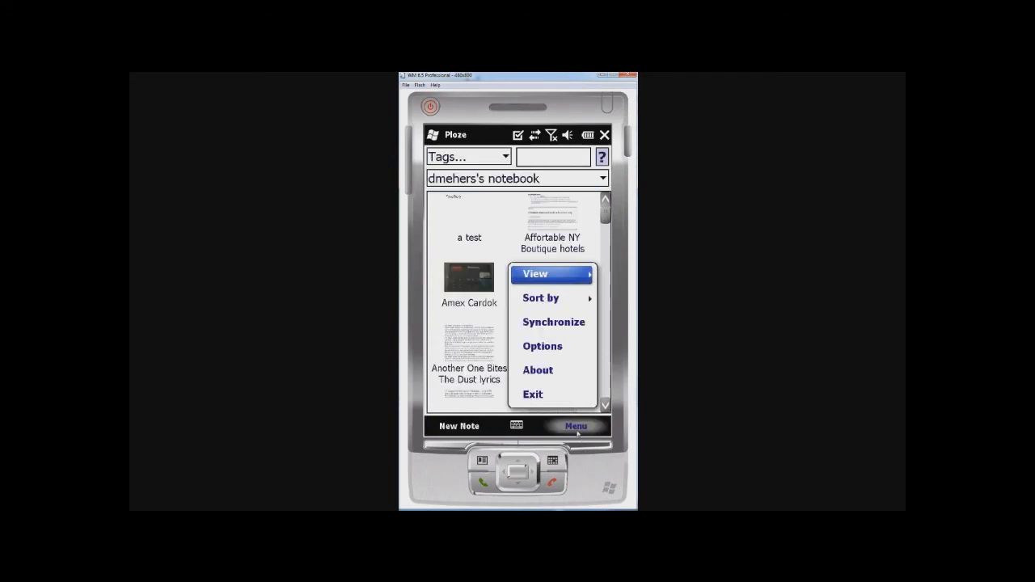
click(541, 298)
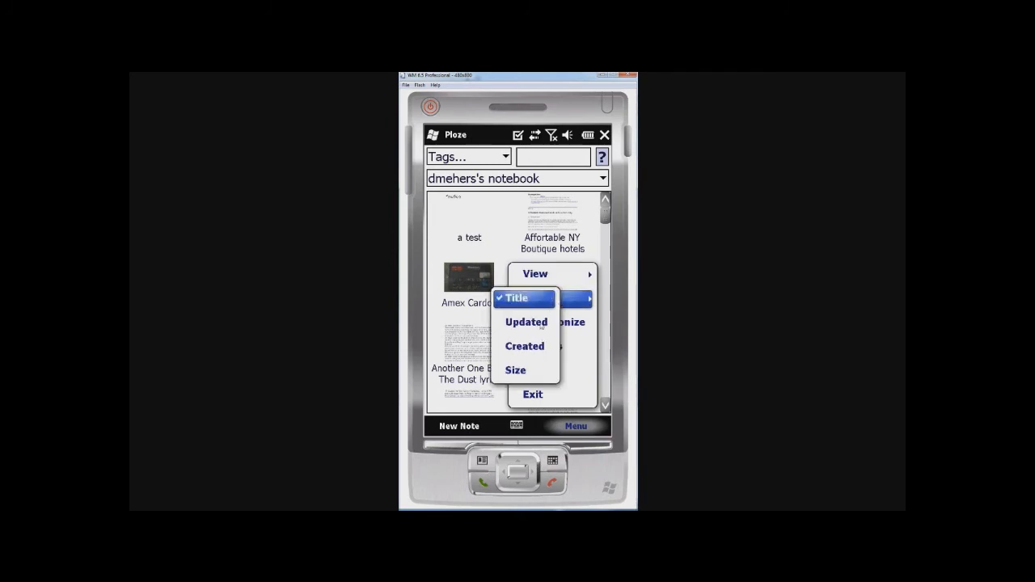
click(534, 274)
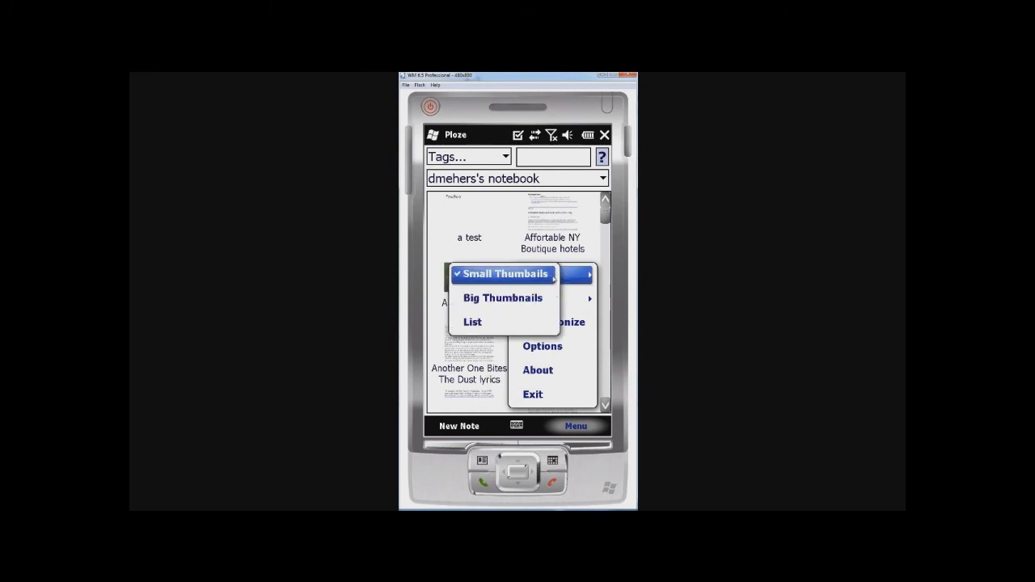
click(472, 322)
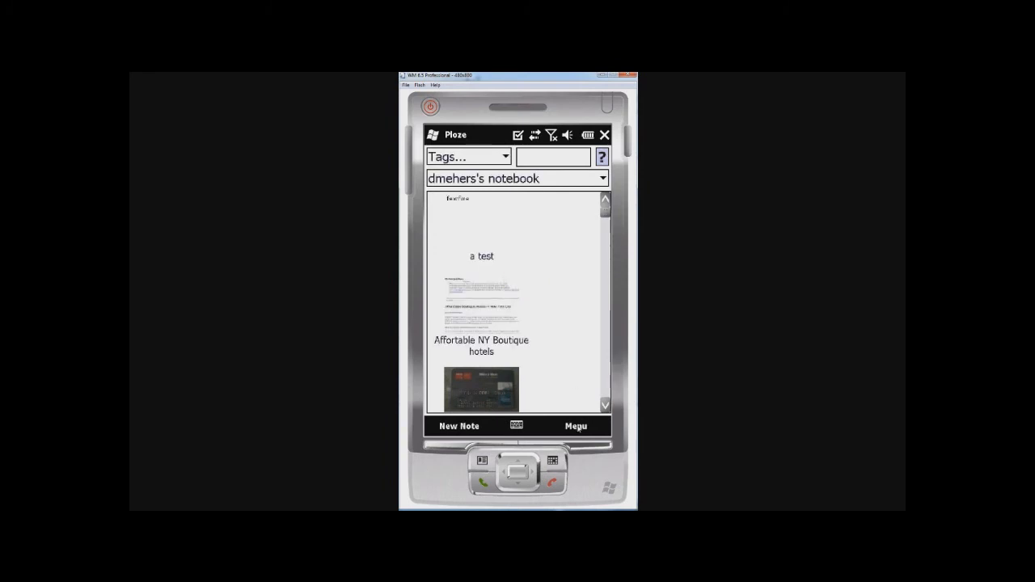
Switch the notes view to List
click(575, 426)
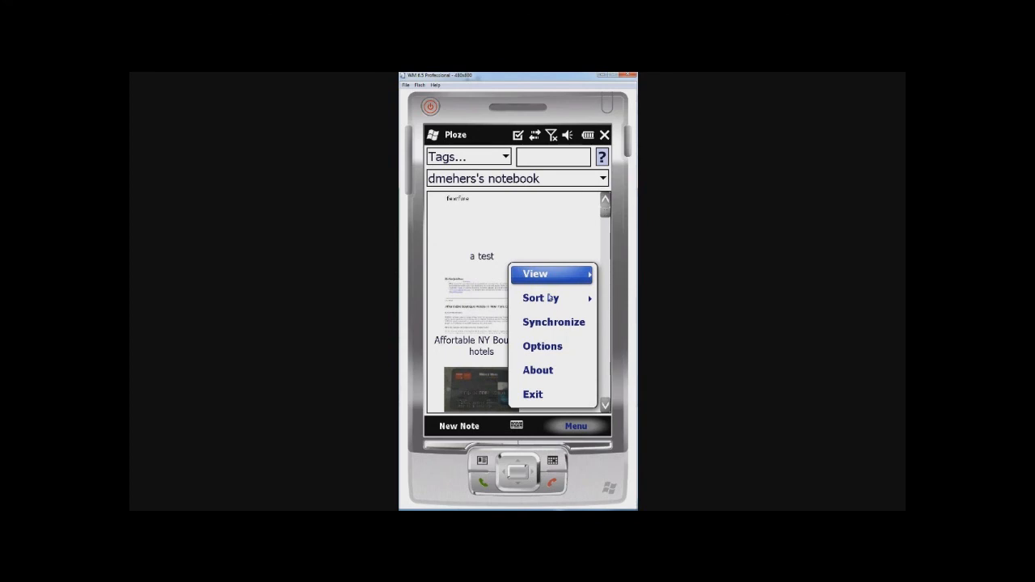
click(535, 273)
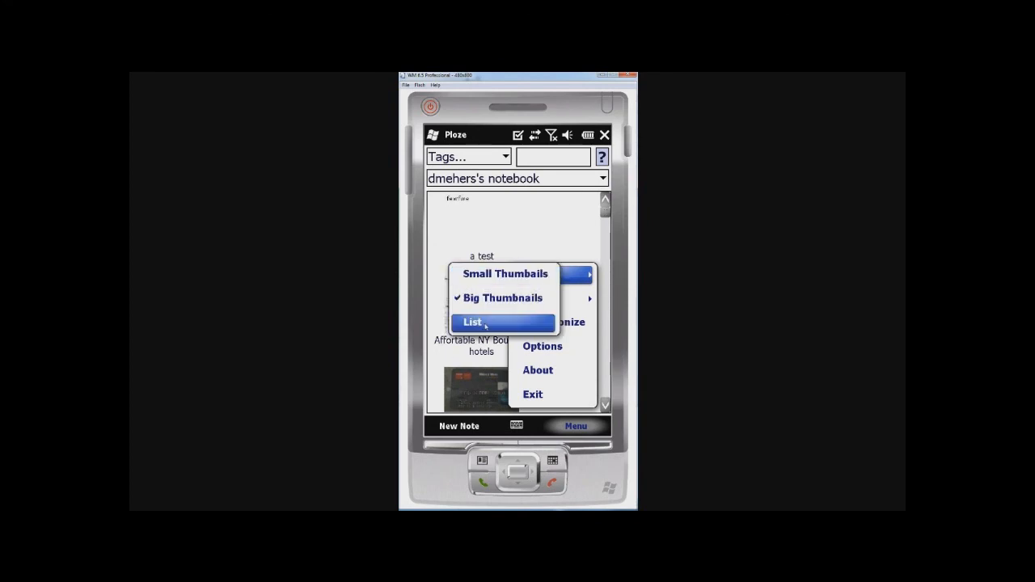
click(472, 322)
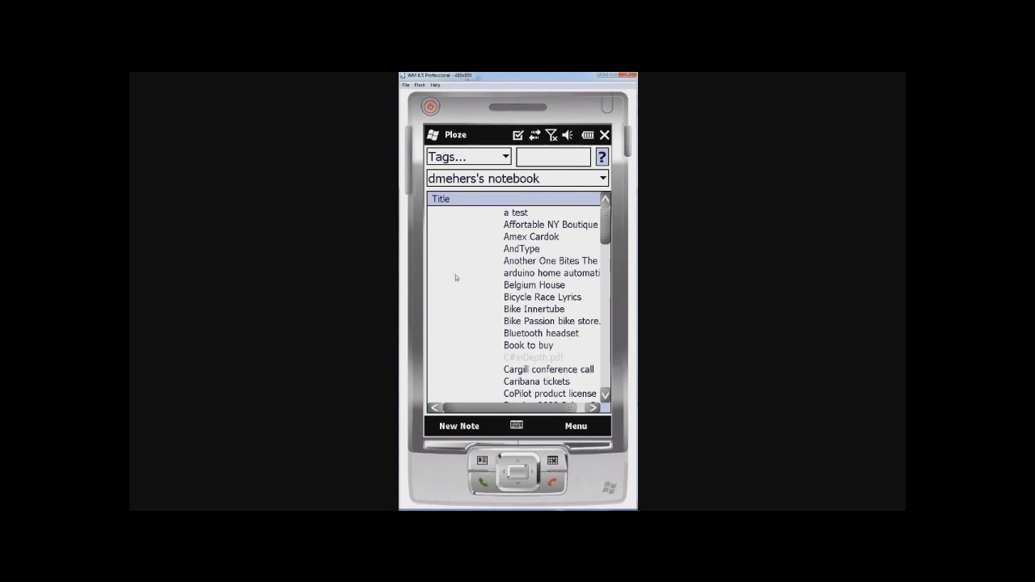
mouse_move(461, 259)
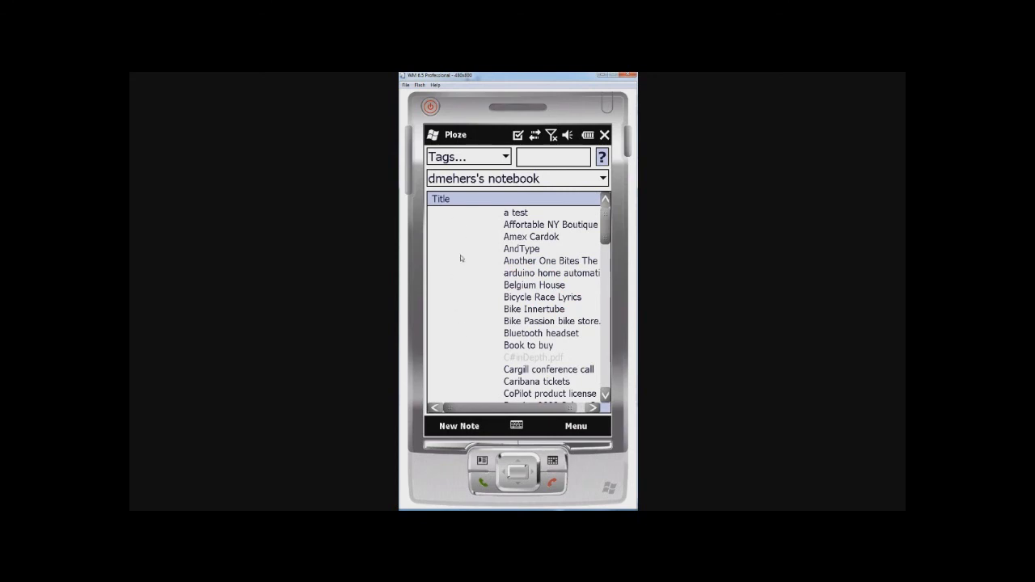
mouse_move(460, 224)
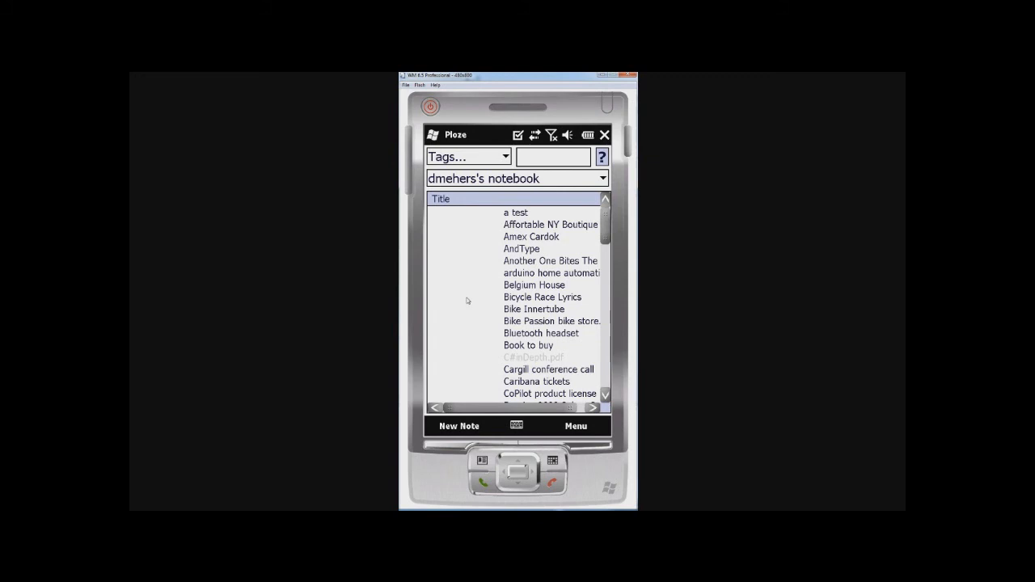
mouse_move(537, 317)
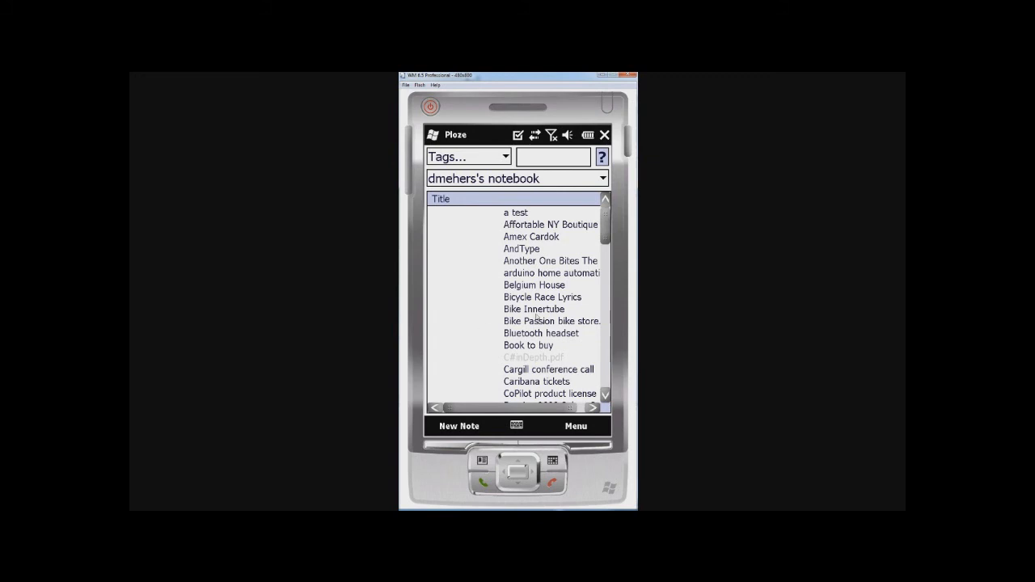
Leave Ploze for the Start screen and relaunch it from the programs grid
click(575, 425)
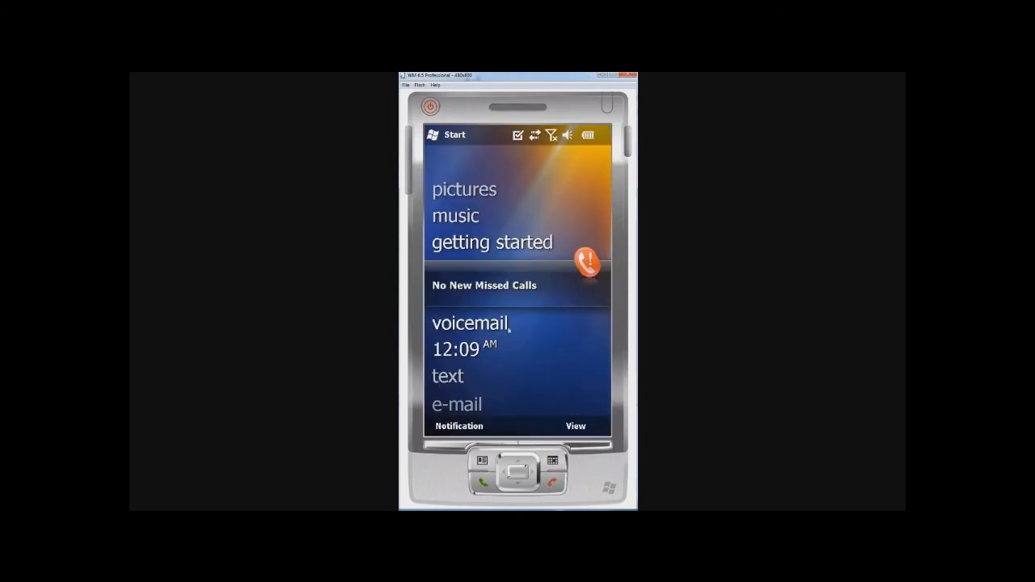
click(447, 134)
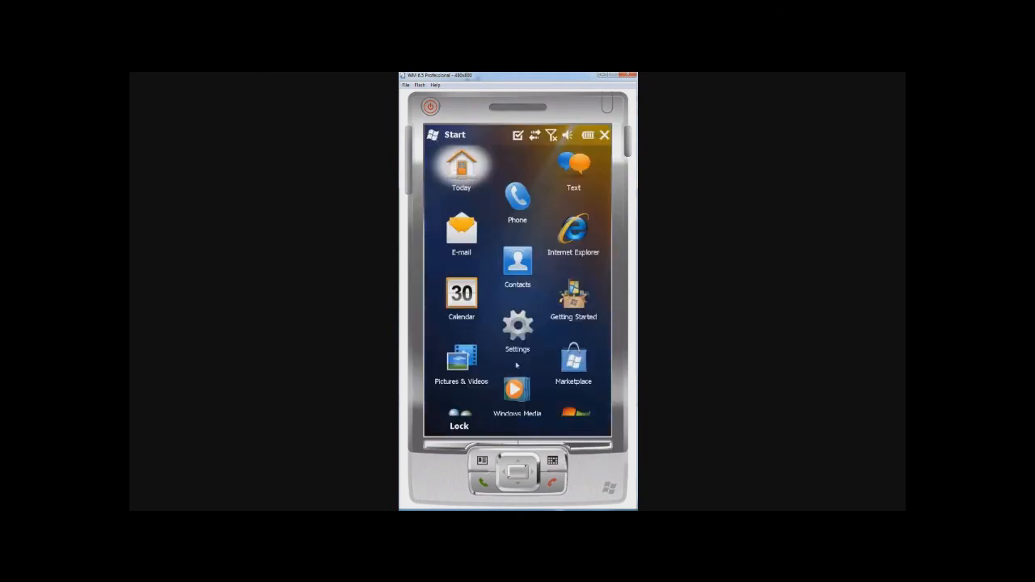
scroll(down, 3)
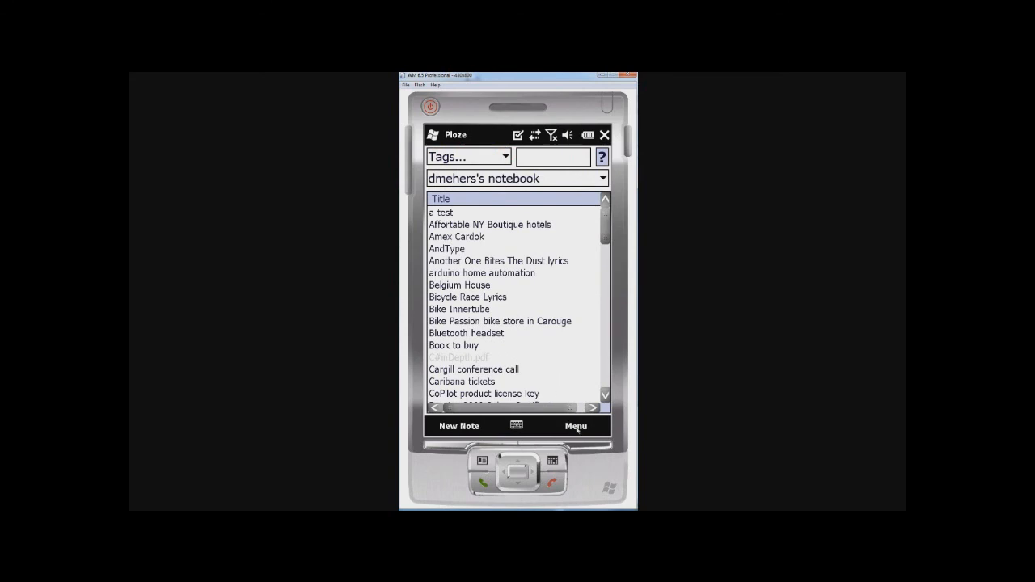
View Ploze's About screen (version 0.7.8.0) and confirm no newer update exists
click(576, 426)
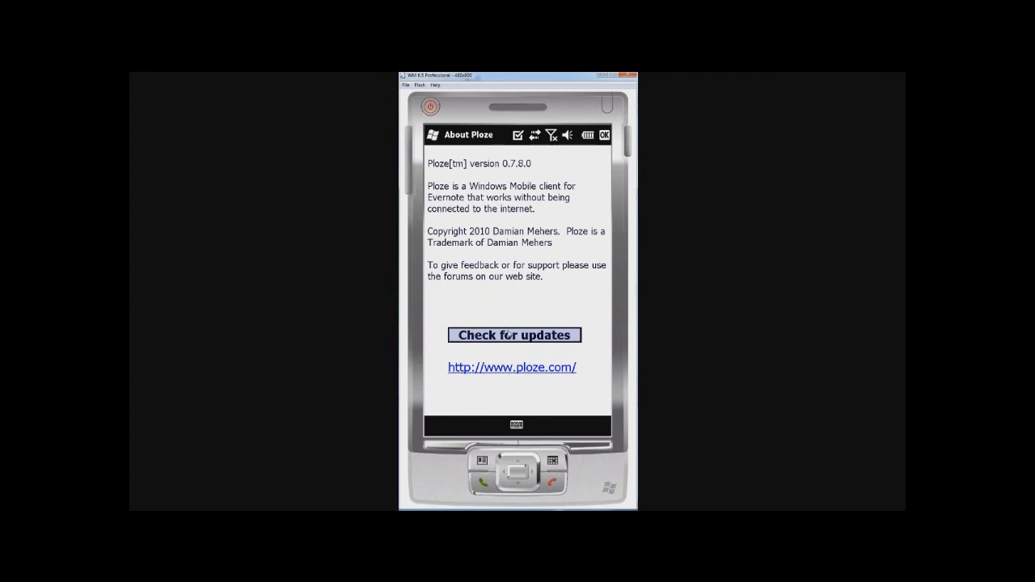
click(514, 335)
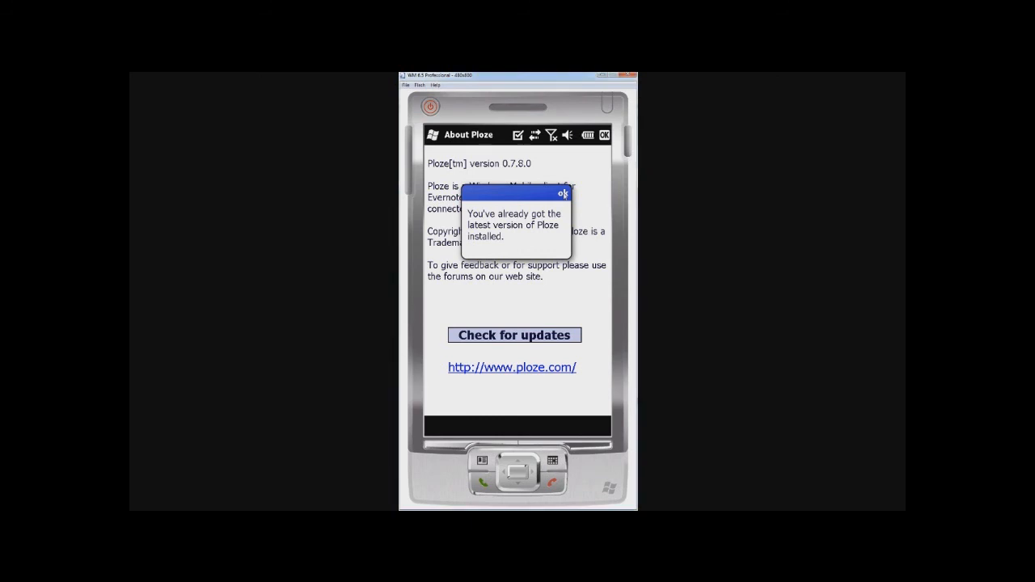
click(564, 195)
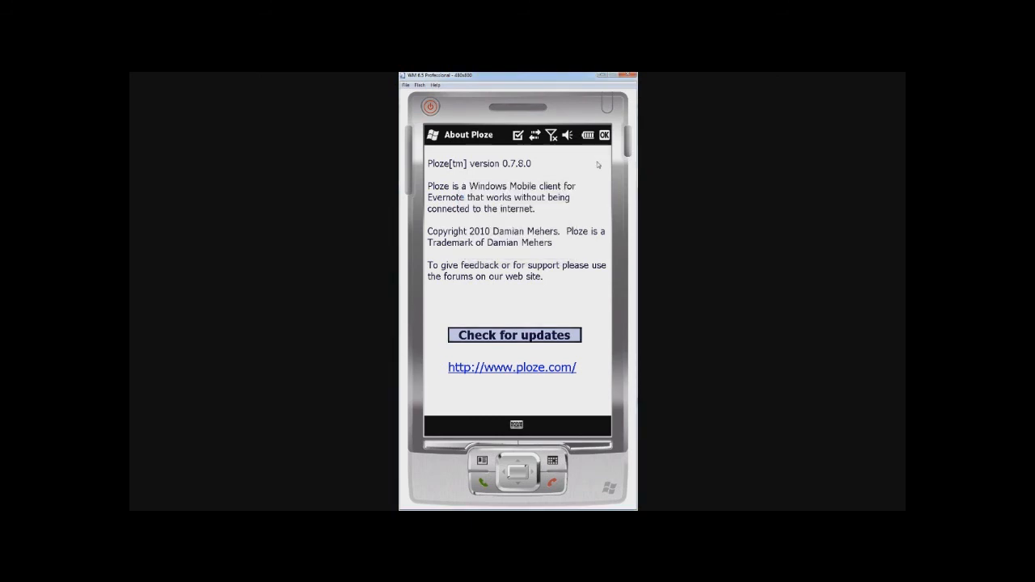